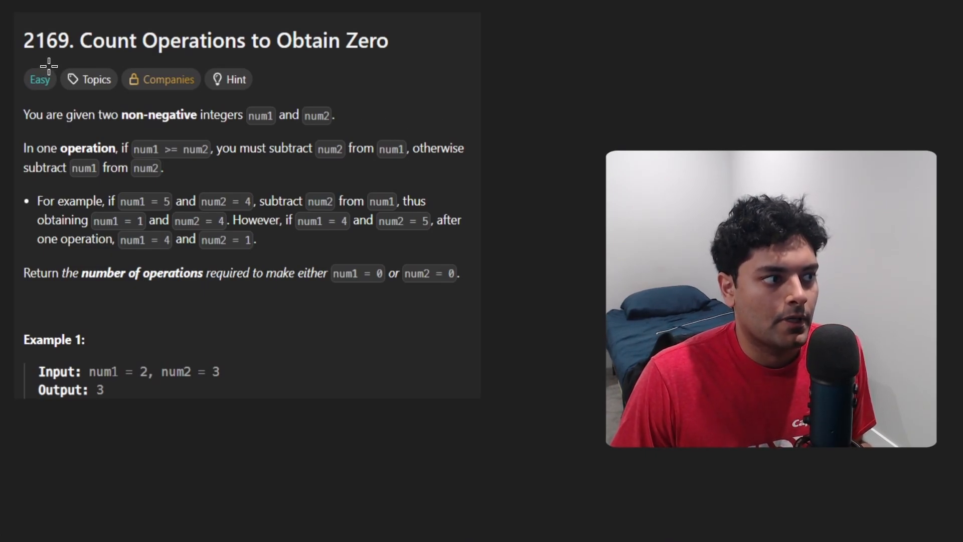
# Trace the 2 and 3 example by subtraction, crossing out values and circling the resulting 1 and 0
pyautogui.moveTo(55, 64); pyautogui.dragTo(423, 61)
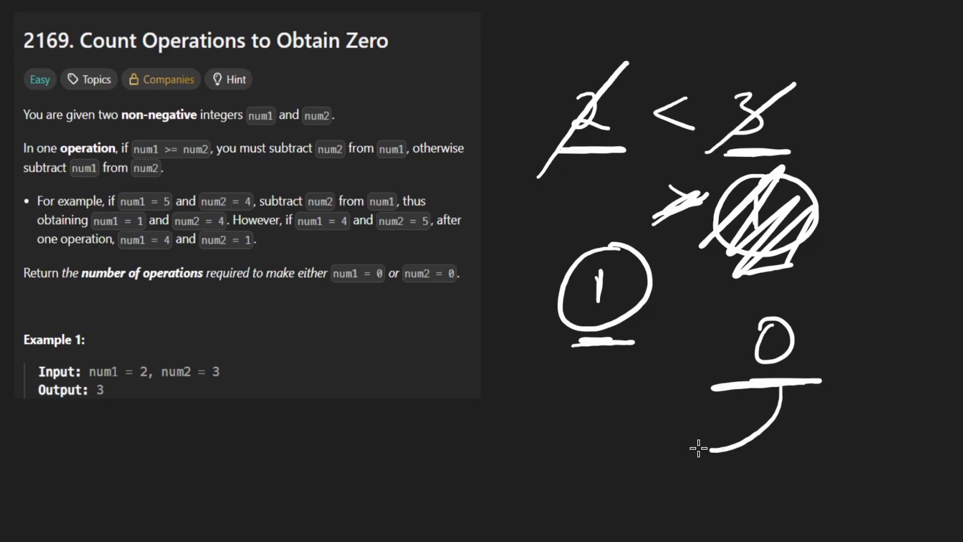
# Underline 2 and 3 in the redrawn 2 < 3 comparison and write the general case x1 < x2 below
pyautogui.moveTo(700, 448); pyautogui.dragTo(620, 393)
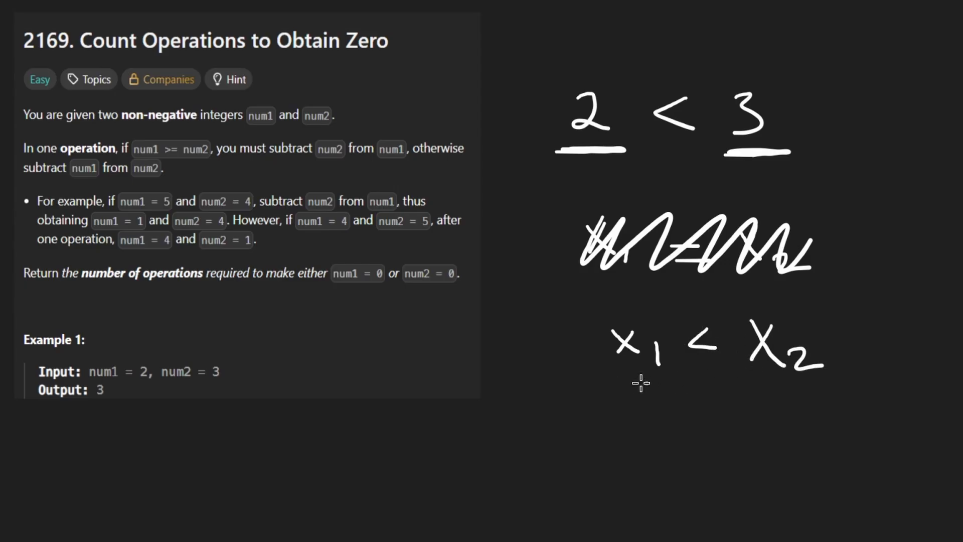
# Mark x1 as the smaller value and write 2 < 9 with 9 reduced by 2 through crossed-out intermediate values
pyautogui.moveTo(599, 384); pyautogui.dragTo(666, 382)
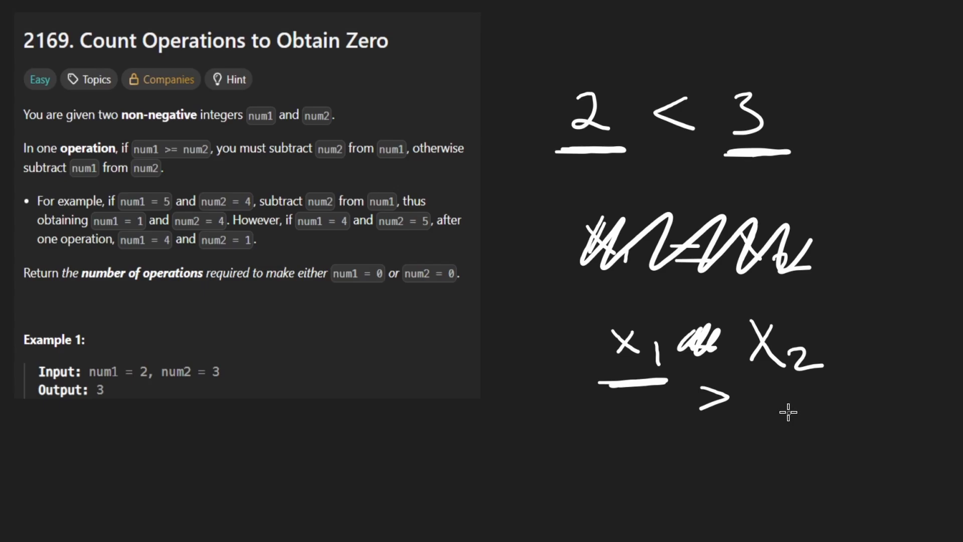
pyautogui.moveTo(776, 368)
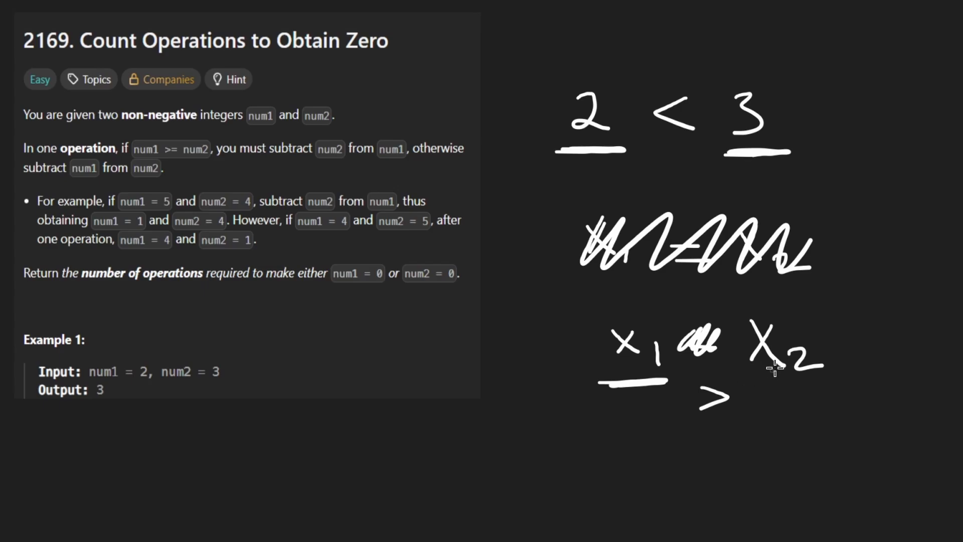
pyautogui.moveTo(799, 374); pyautogui.dragTo(792, 436)
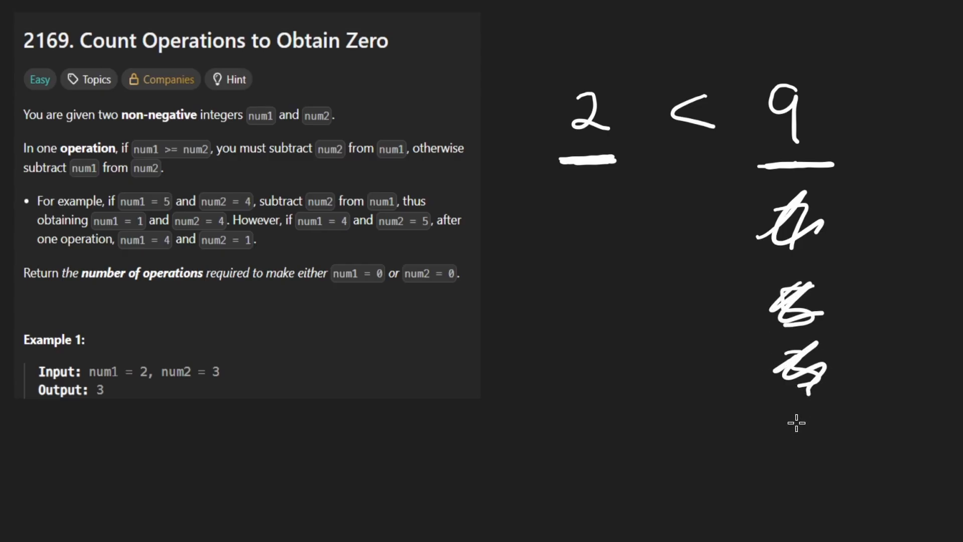
# Write mod, work out 9 % 2 = 1 and 9 − 2 with 4 circled, and underline the Return sentence
pyautogui.moveTo(737, 142); pyautogui.dragTo(663, 295)
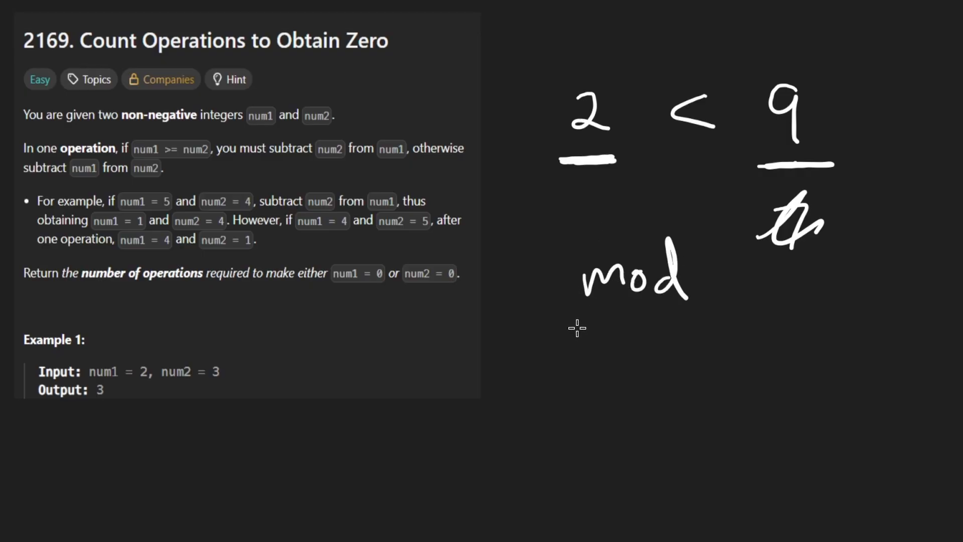
pyautogui.moveTo(577, 327); pyautogui.dragTo(746, 323)
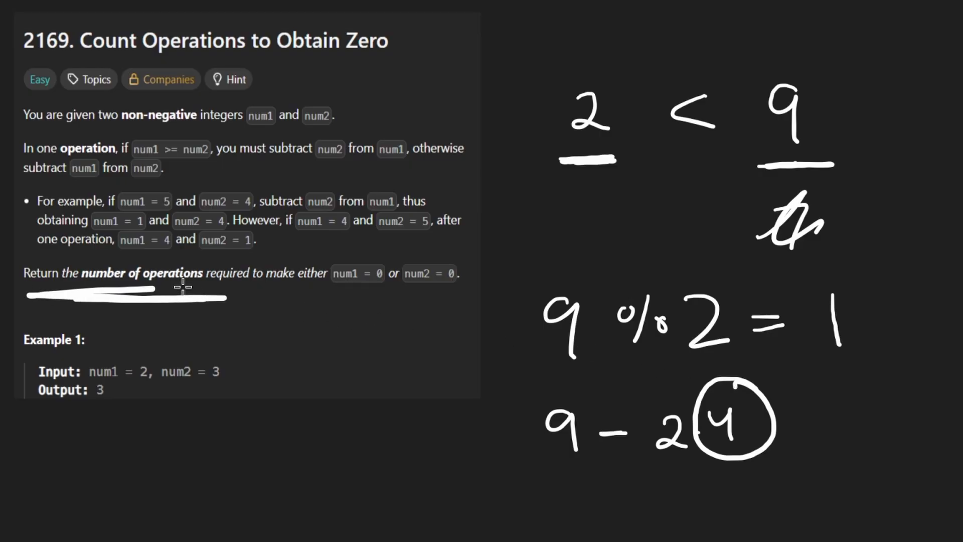
# Move into the Python3 editor and start the countOperations method body on line 3
pyautogui.moveTo(368, 246); pyautogui.dragTo(368, 249)
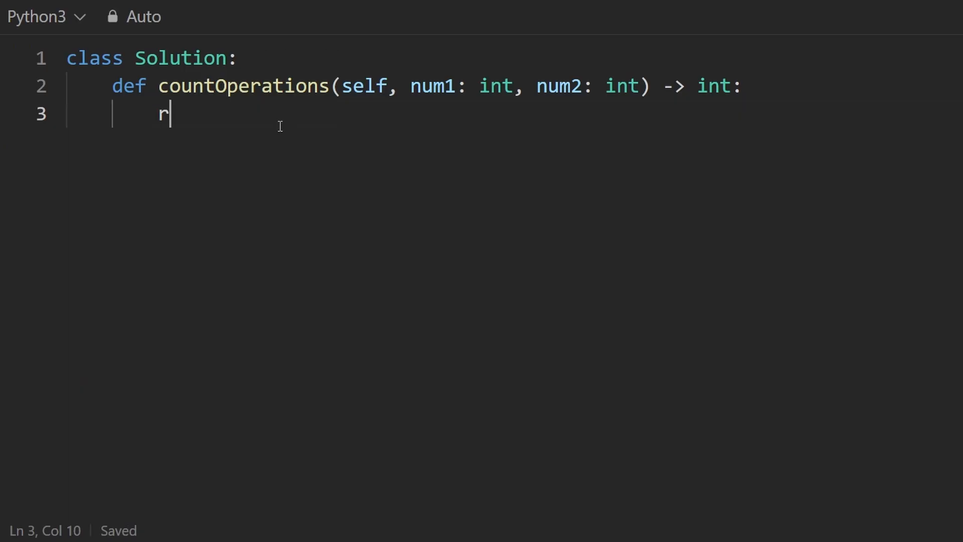
# Write res = 0, the loop 'while num1 and num2:' and the check 'if num1 >= num2:'
pyautogui.write('es = 0')
pyautogui.write('return res')
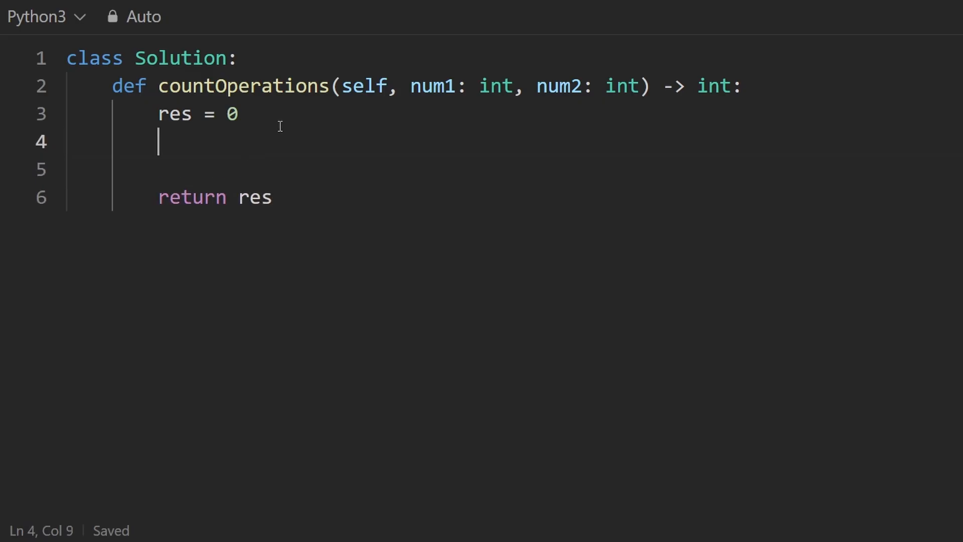
pyautogui.write('while')
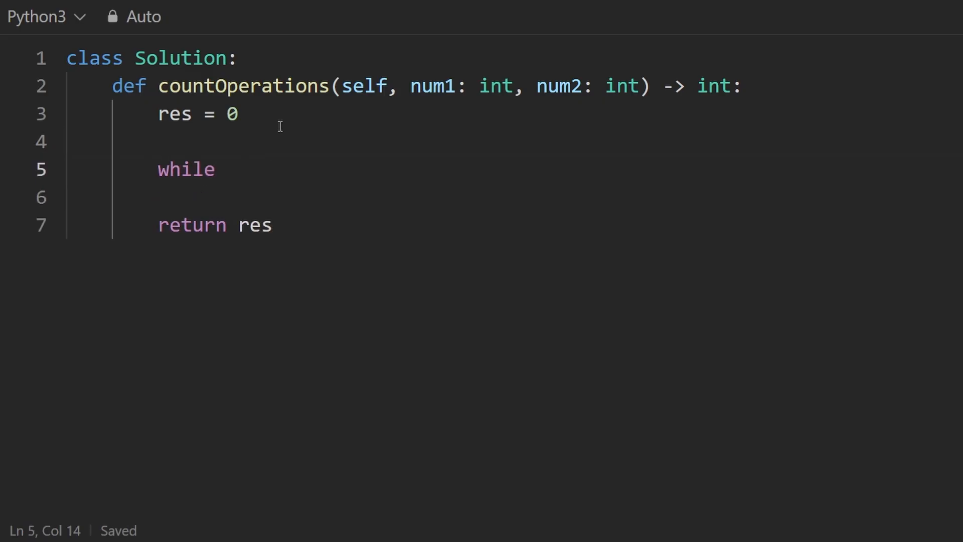
pyautogui.write('num1 and')
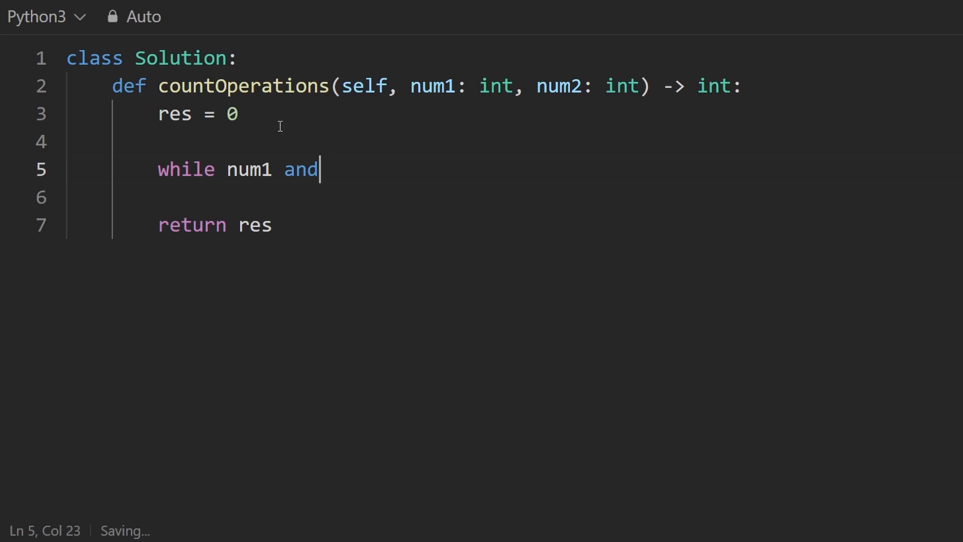
pyautogui.write('num2:')
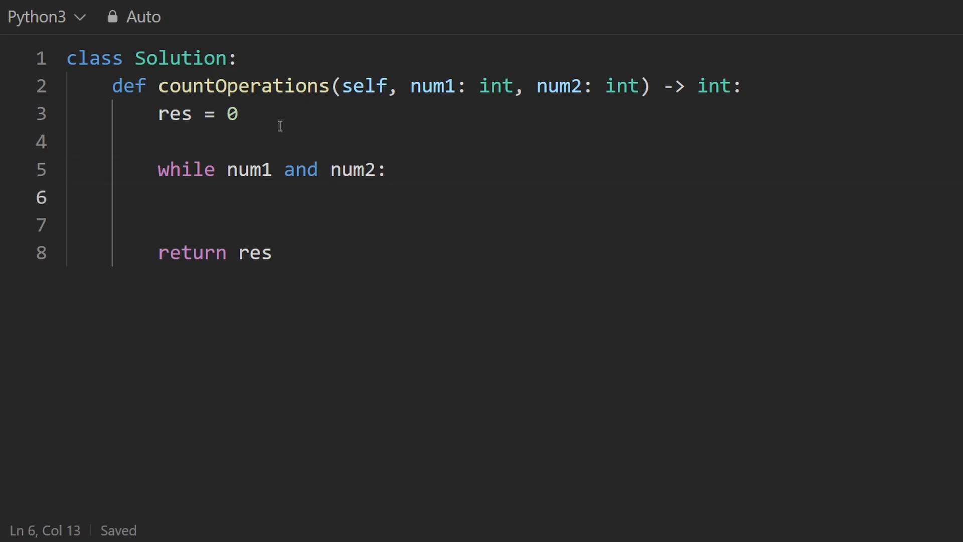
pyautogui.write('if num1')
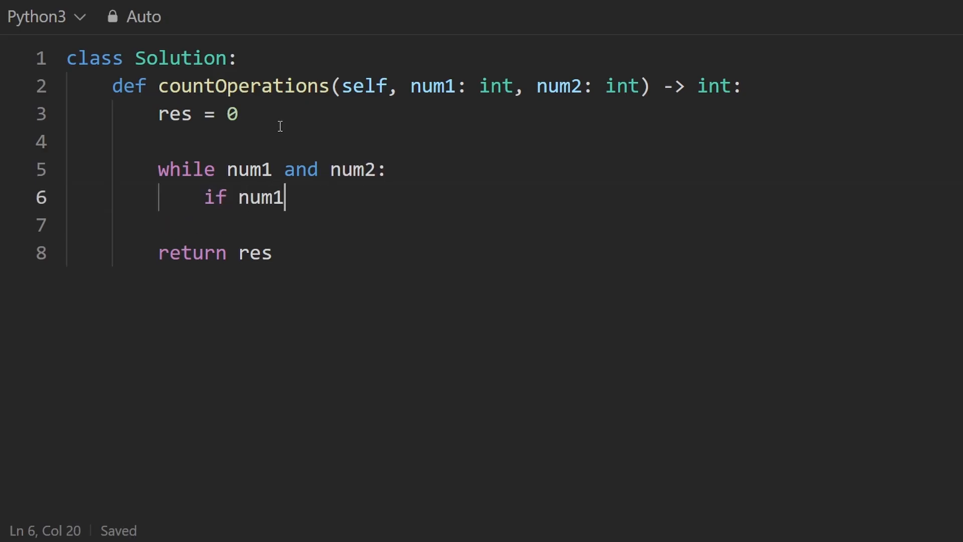
pyautogui.write('>=')
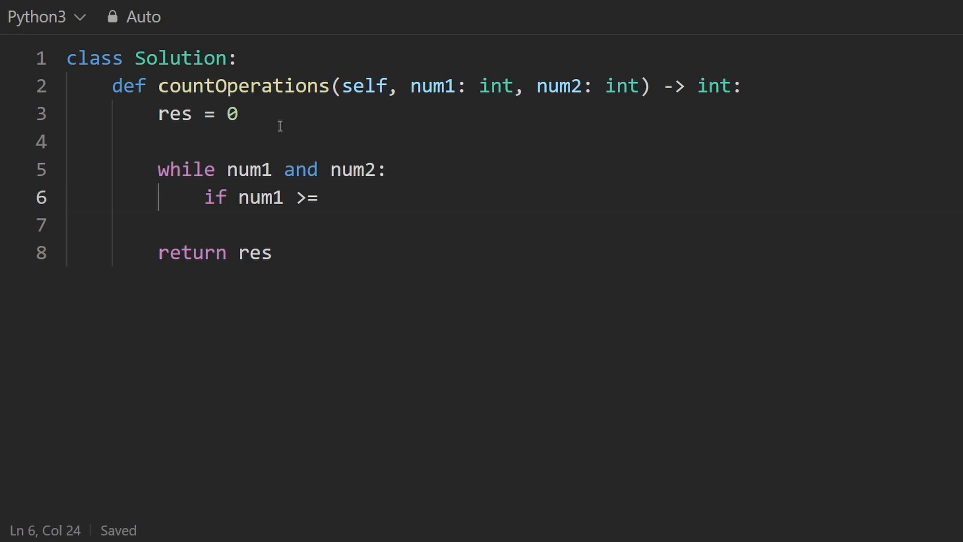
pyautogui.write('num2:')
pyautogui.write('else:')
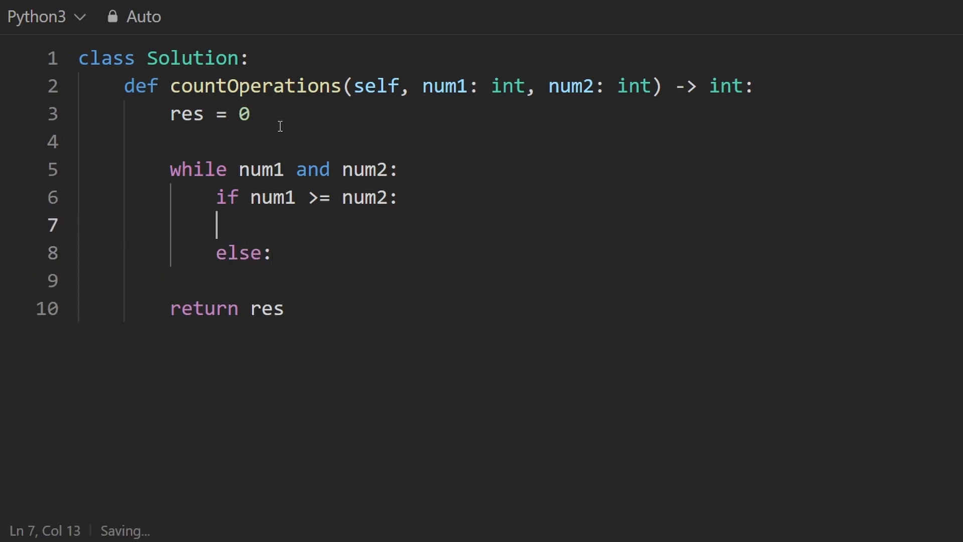
# Indent under the if and add the remainder update num1 = num1 % num2
pyautogui.press('Tab')
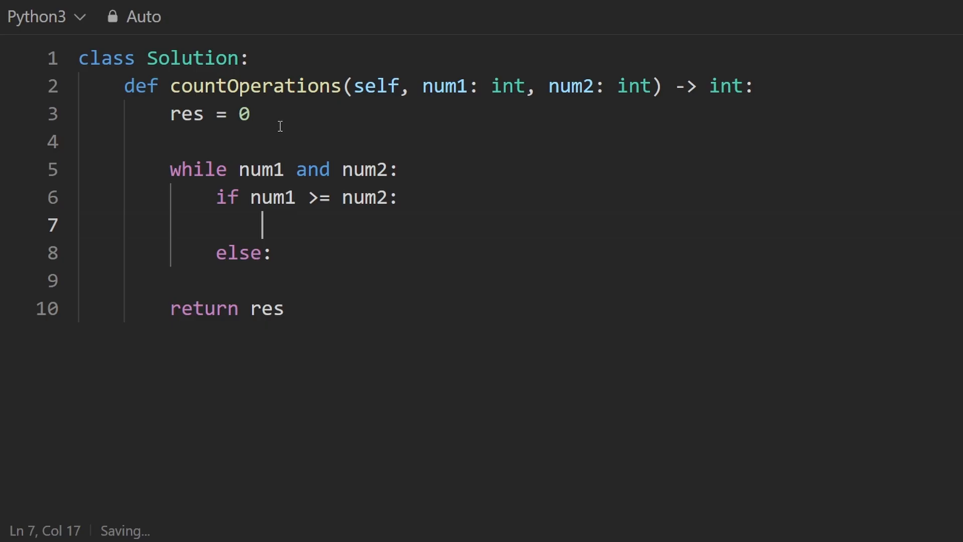
pyautogui.write('num')
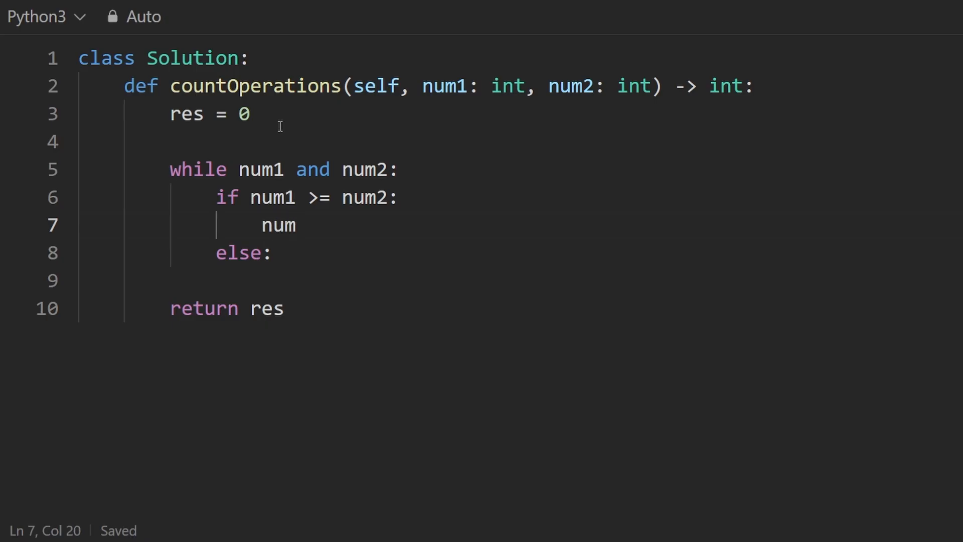
pyautogui.write('1 % num2')
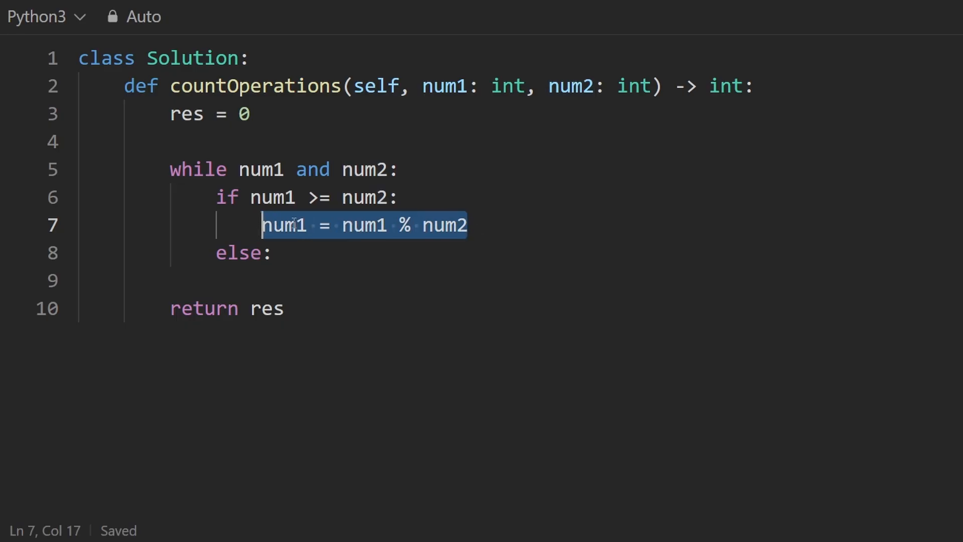
# Add res += num1 // num2 above the modulo line and the mirrored quotient and remainder lines under else
pyautogui.press('enter')
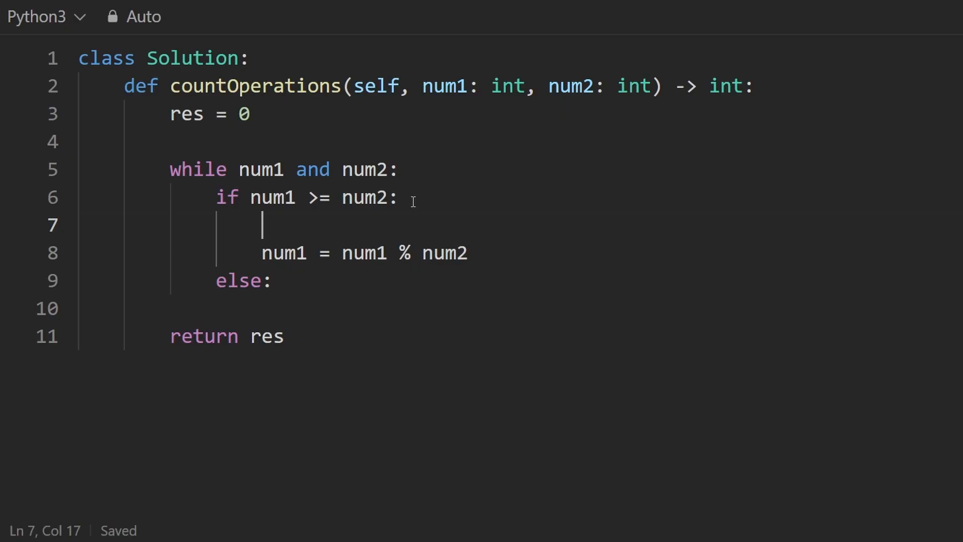
pyautogui.write('num')
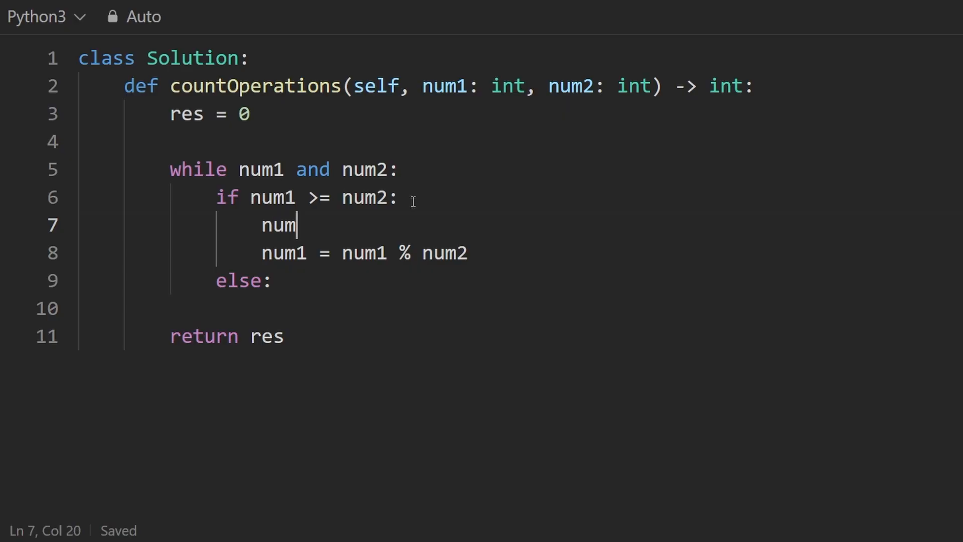
pyautogui.write('1')
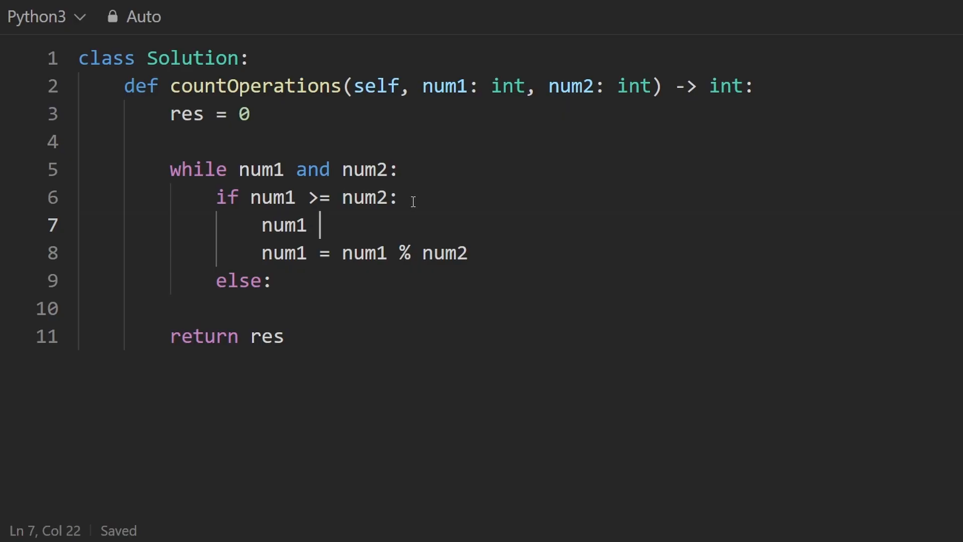
pyautogui.write('// num2')
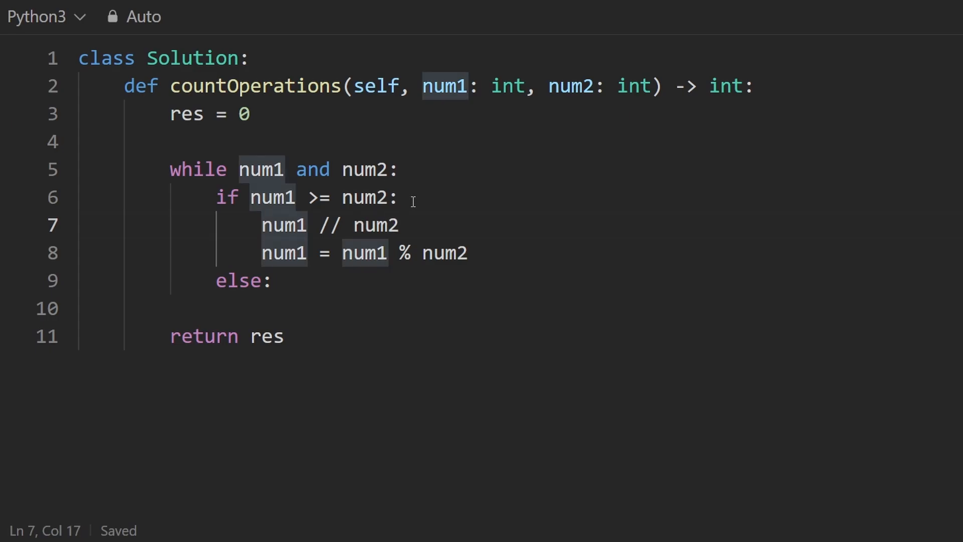
pyautogui.write('res +=')
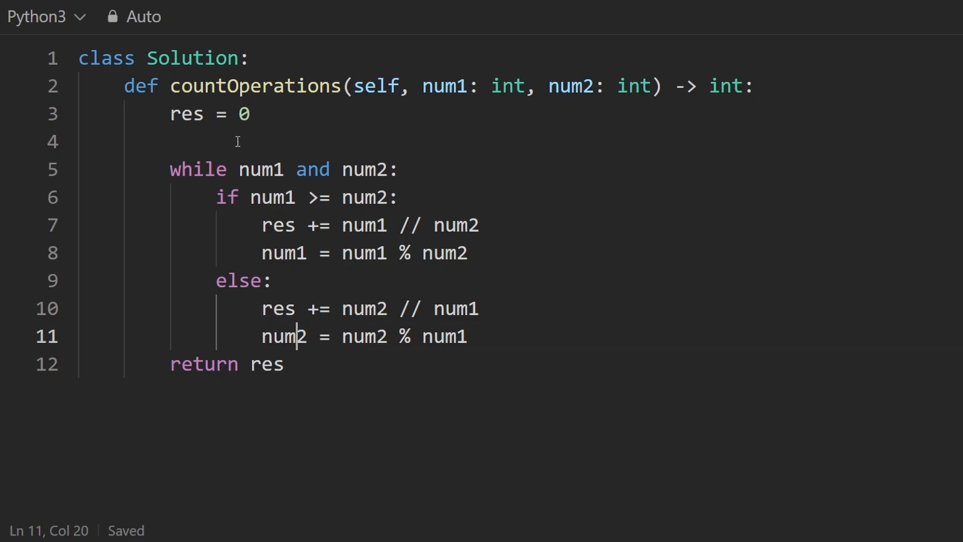
pyautogui.click(277, 281)
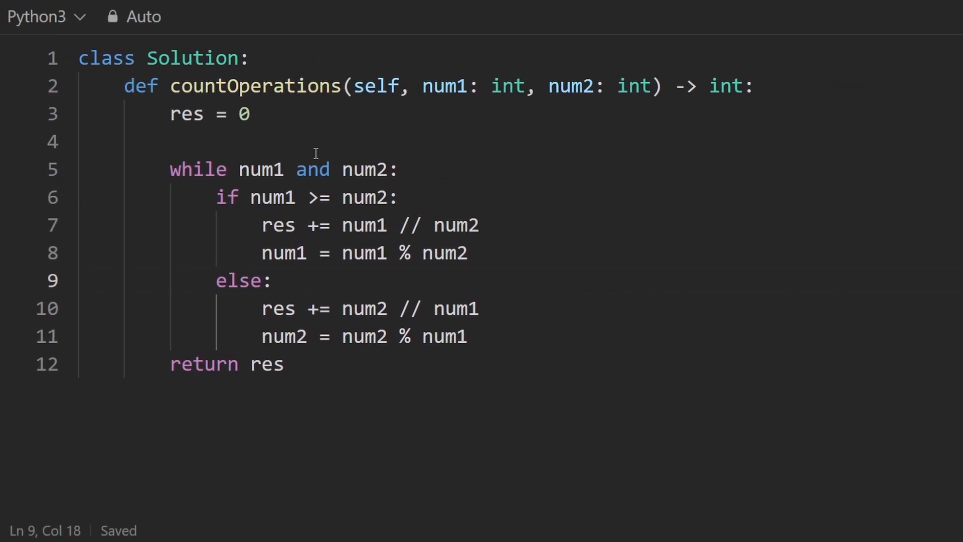
# Add a '# GCD' comment under res = 0 and highlight the word GCD
pyautogui.write('#')
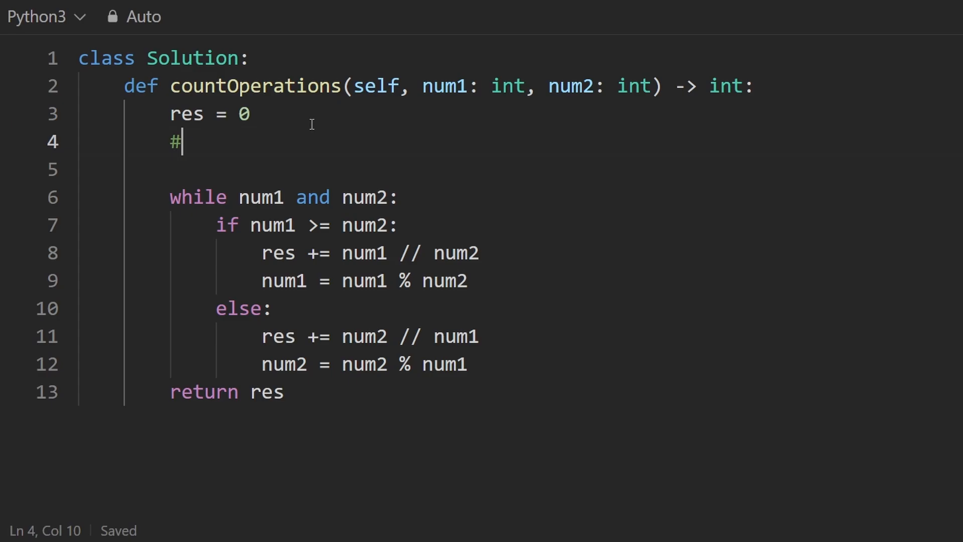
pyautogui.write('" "')
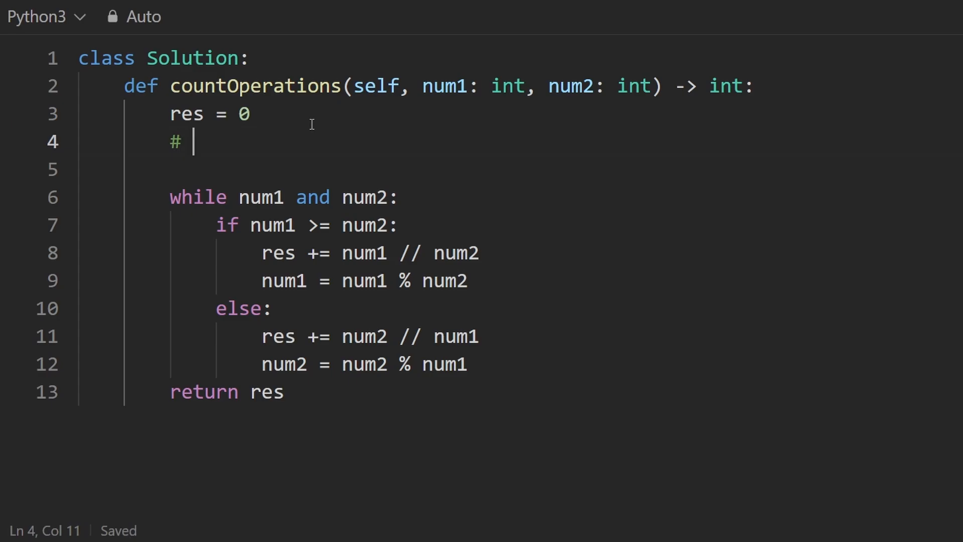
pyautogui.write('GCD')
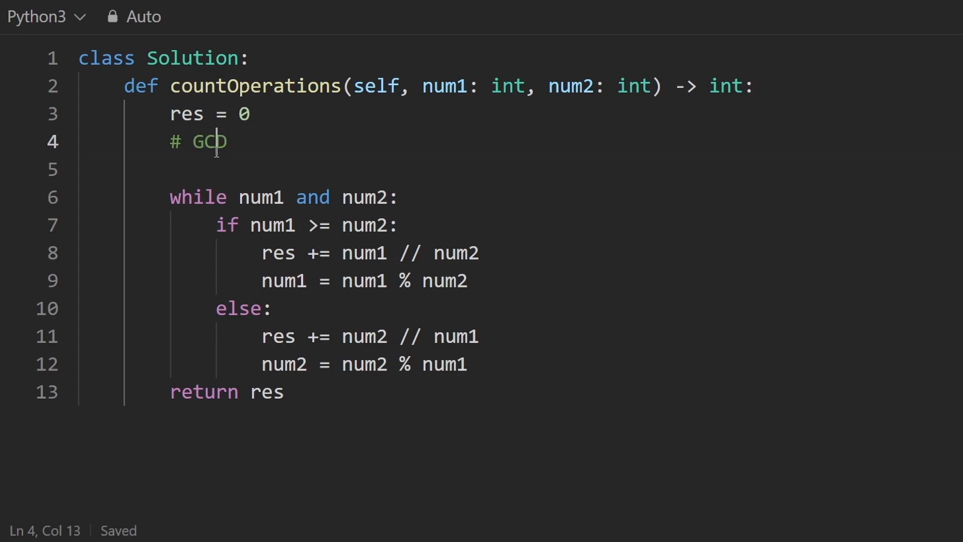
pyautogui.doubleClick(209, 141)
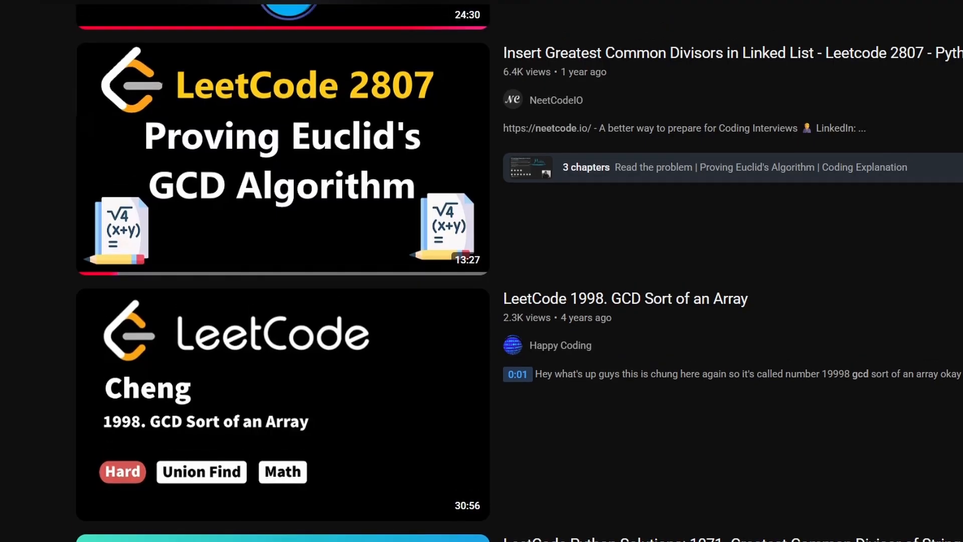
pyautogui.moveTo(281, 158)
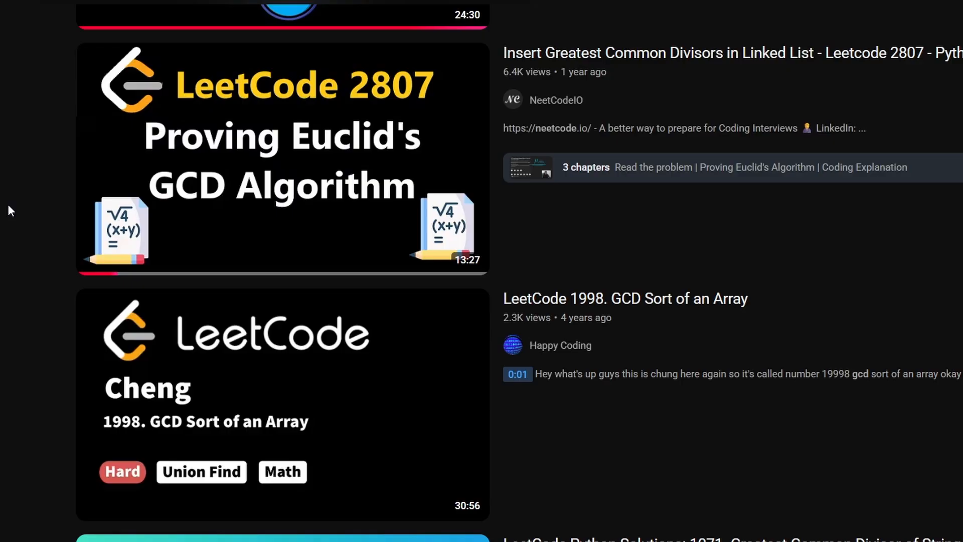
pyautogui.moveTo(3, 215)
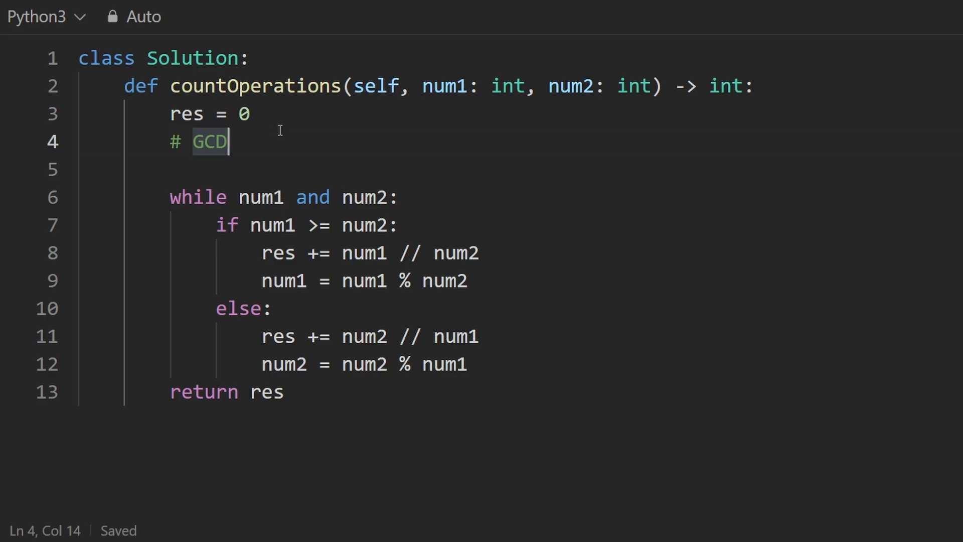
# Insert a blank line at the start of the while body, point out the 'num1 and num2' condition, and return to that line
pyautogui.moveTo(81, 169); pyautogui.dragTo(467, 364)
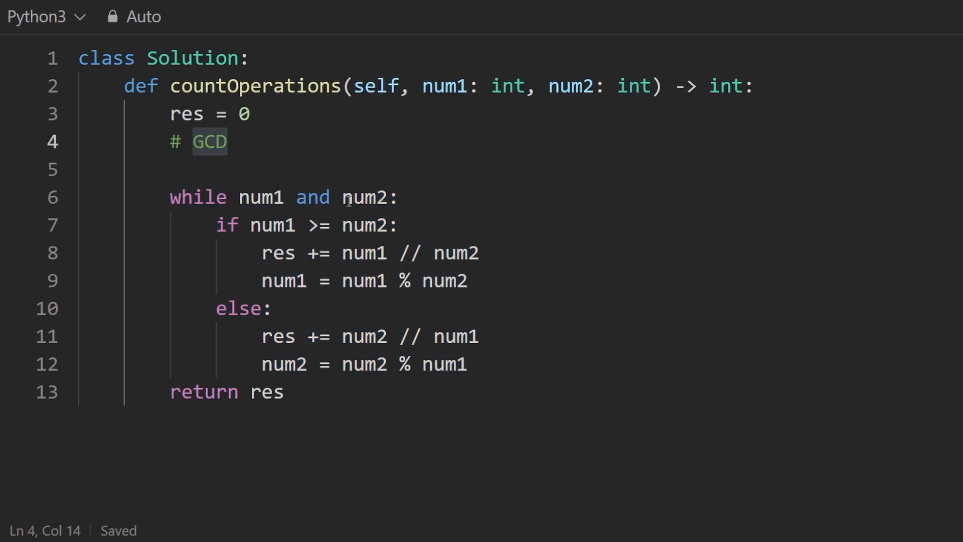
pyautogui.press('Enter')
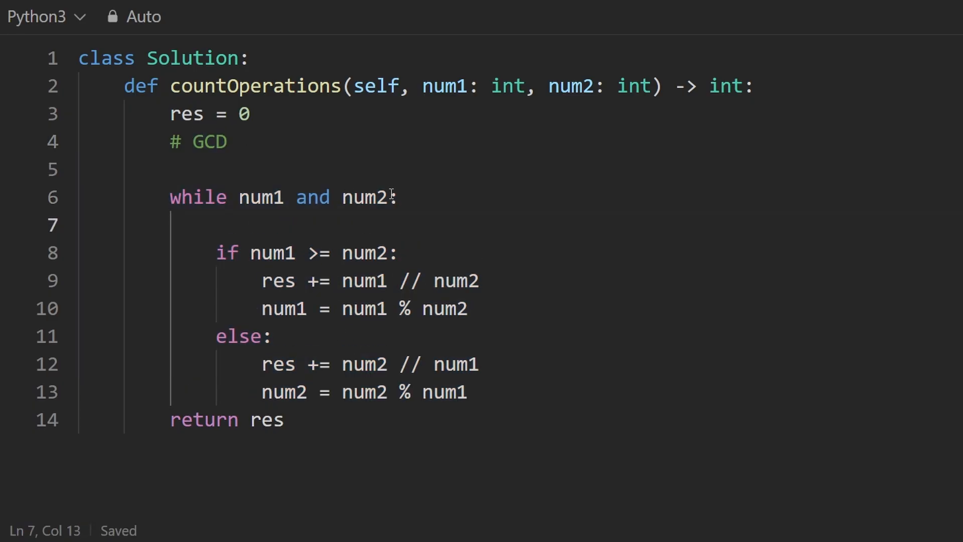
pyautogui.moveTo(242, 197); pyautogui.dragTo(381, 198)
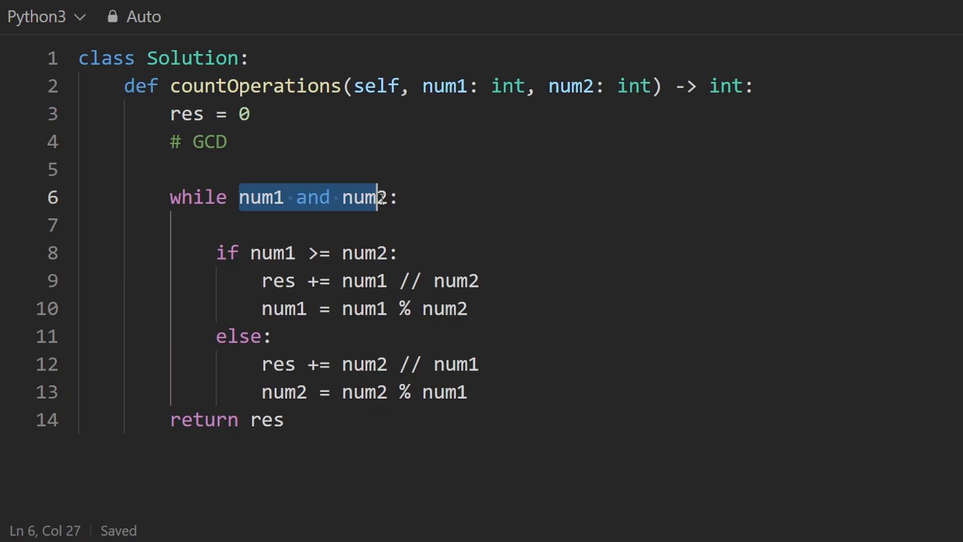
pyautogui.click(217, 225)
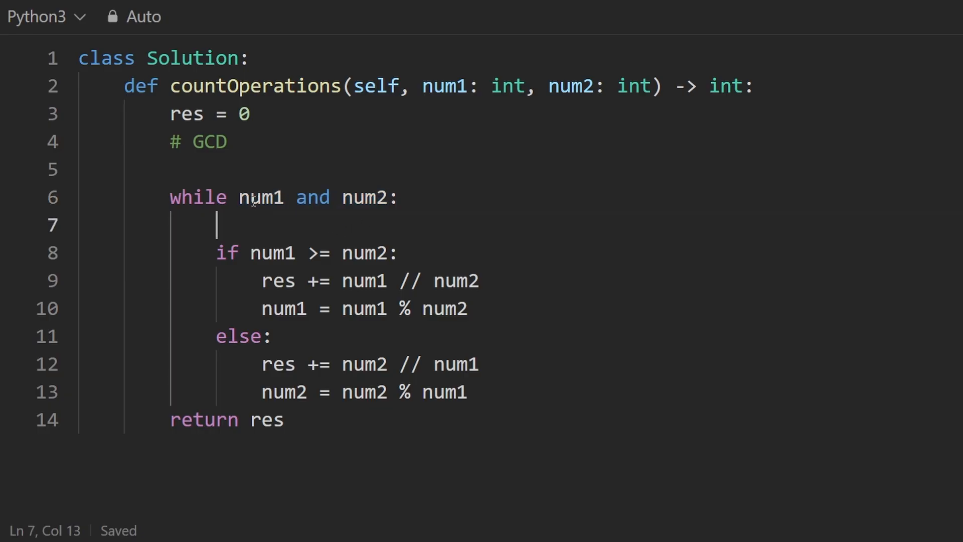
pyautogui.moveTo(506, 346)
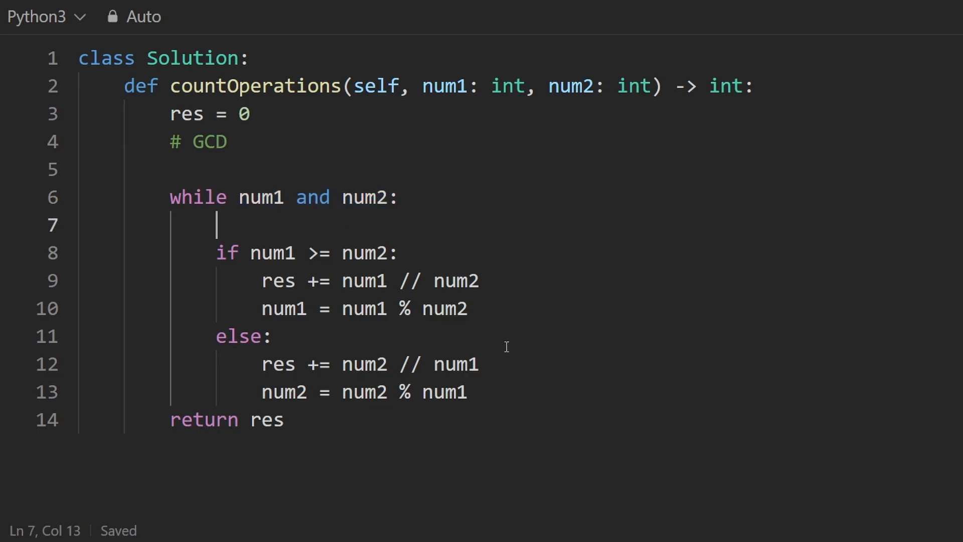
pyautogui.moveTo(275, 225)
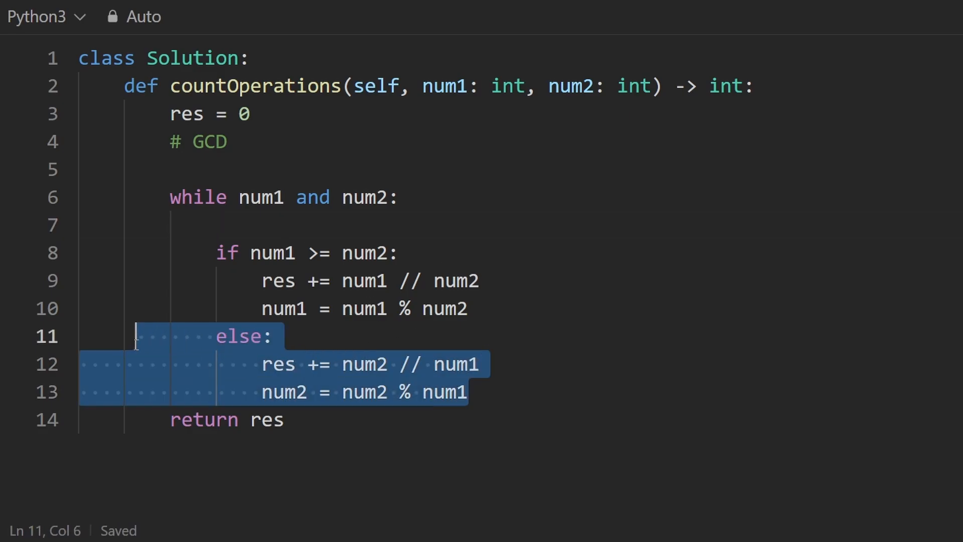
# Delete the if/else, keep one quotient-and-remainder step, and add the swap num1, num2 = num2, num1
pyautogui.press('Delete')
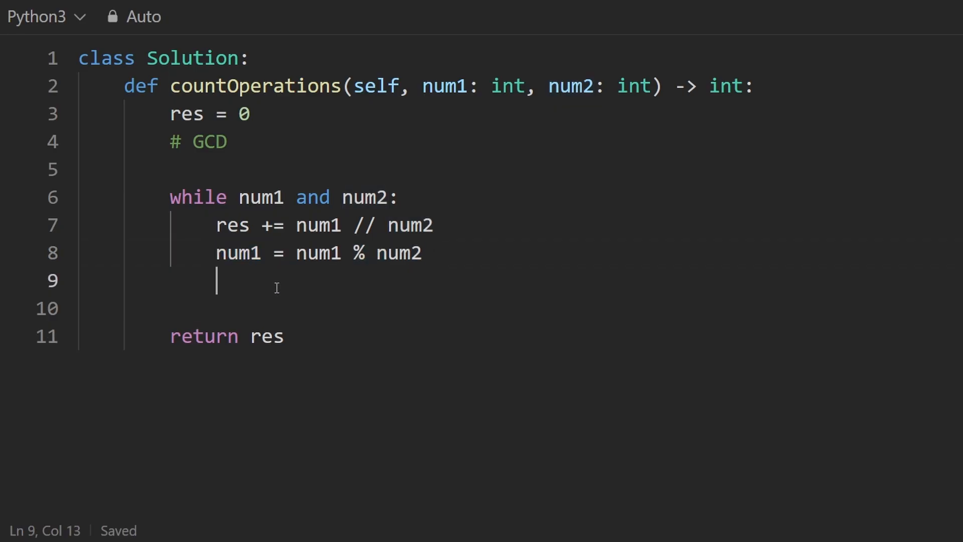
pyautogui.doubleClick(237, 253)
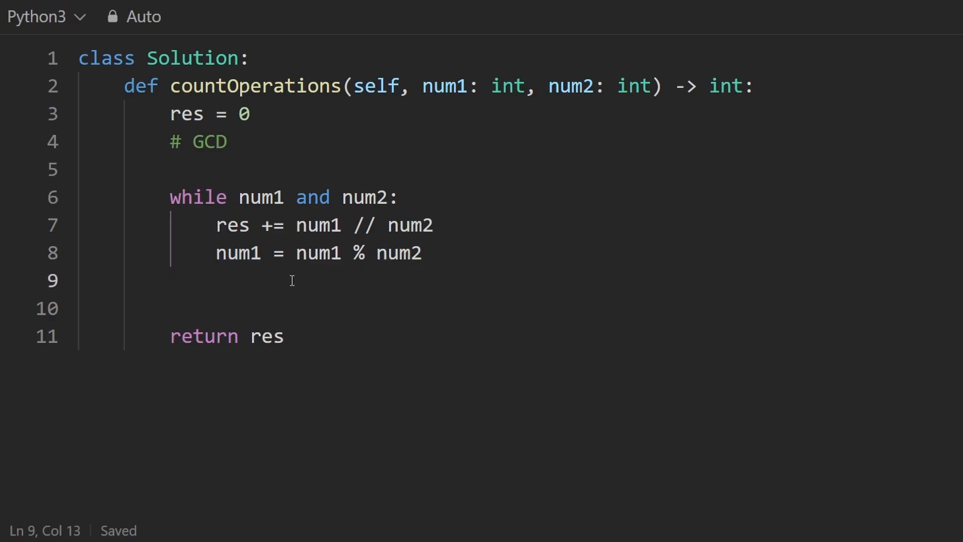
pyautogui.write('num1, num2 = num2, num1')
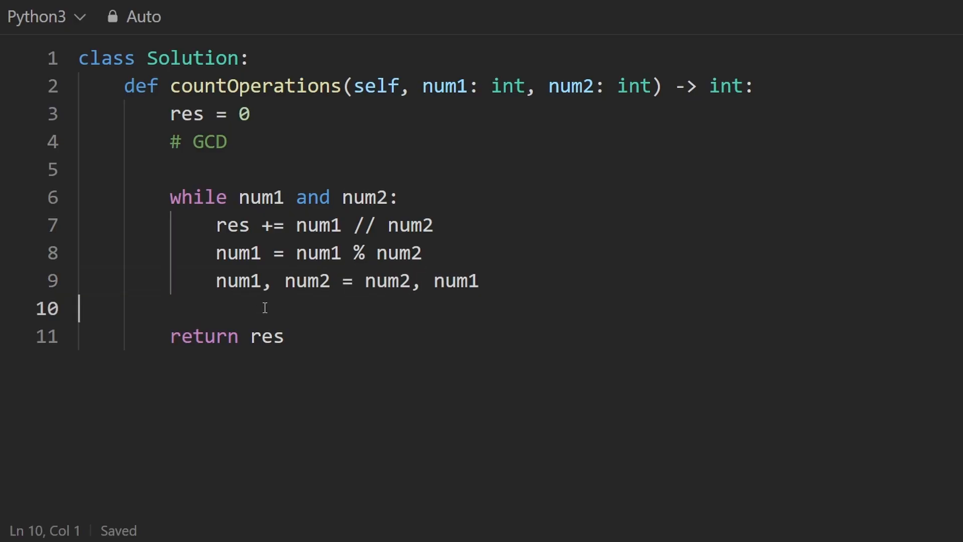
pyautogui.moveTo(258, 211)
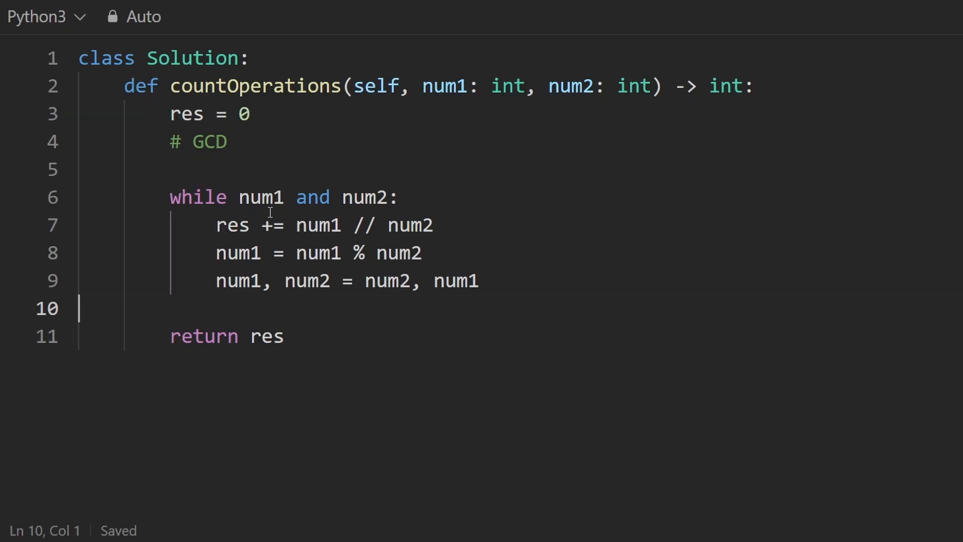
pyautogui.moveTo(240, 197); pyautogui.dragTo(381, 198)
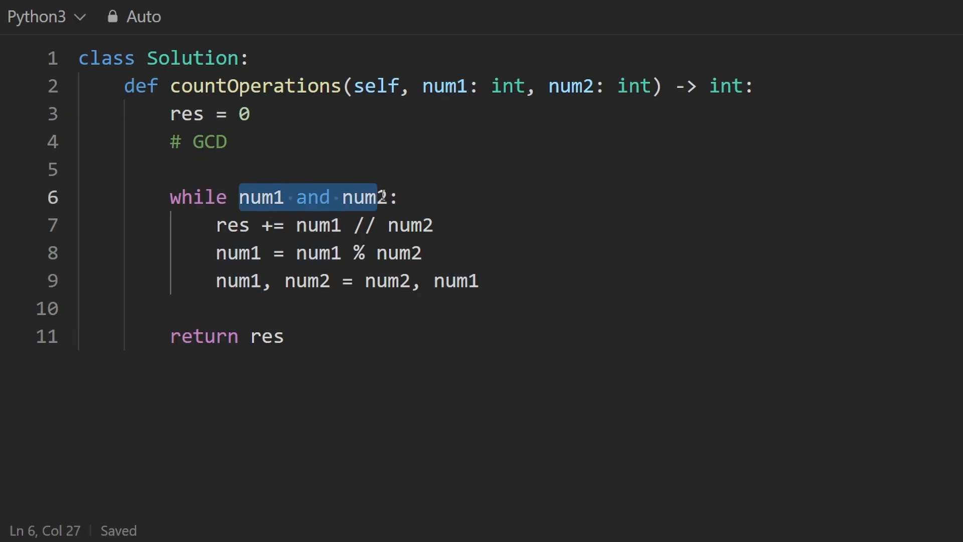
pyautogui.click(480, 280)
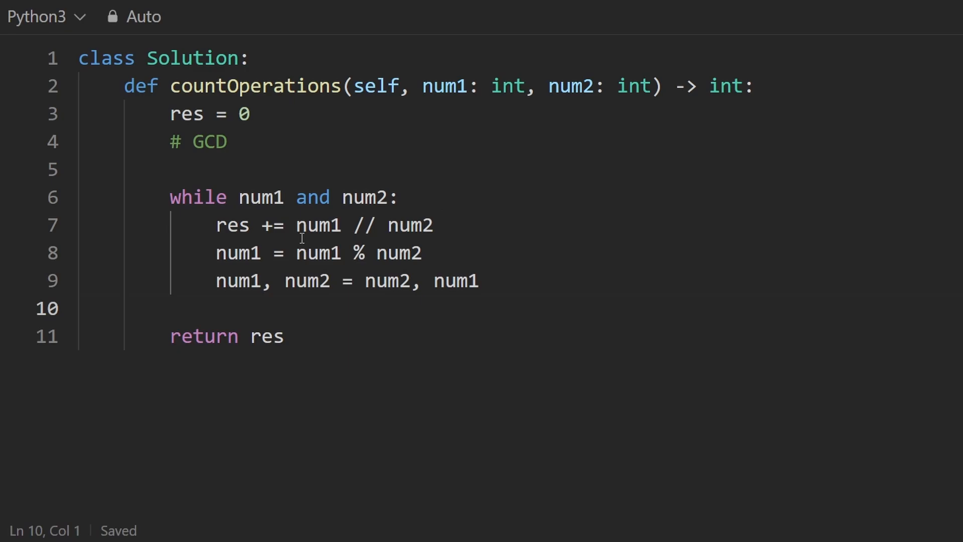
pyautogui.doubleClick(318, 225)
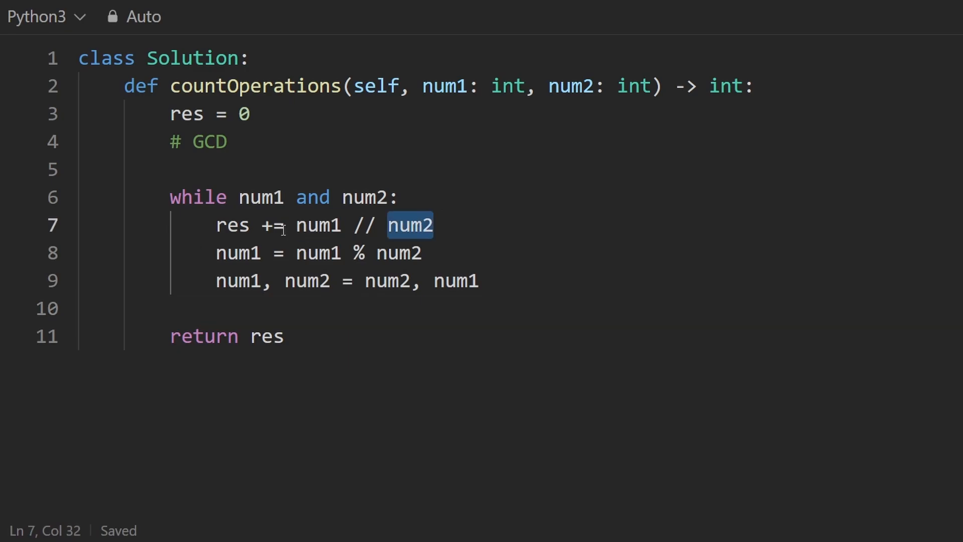
pyautogui.click(423, 253)
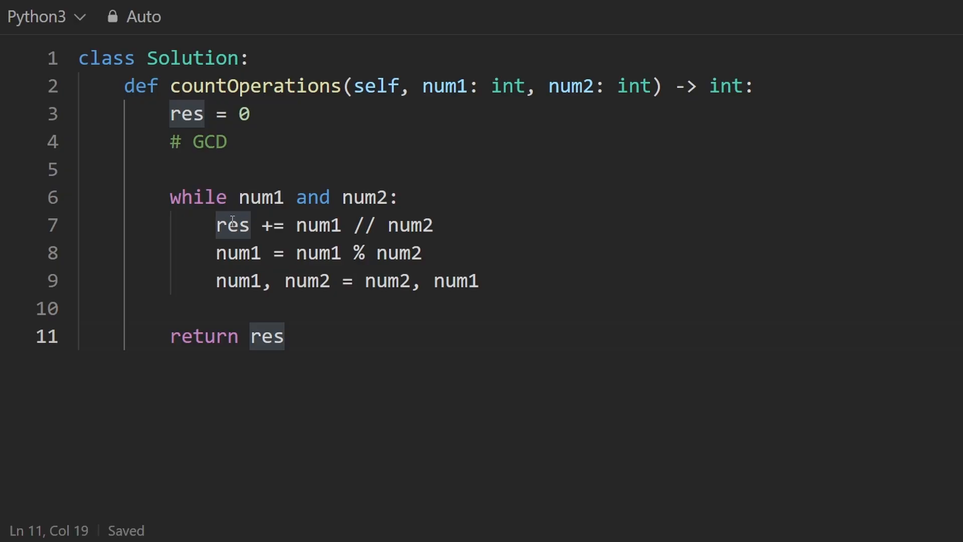
pyautogui.doubleClick(318, 225)
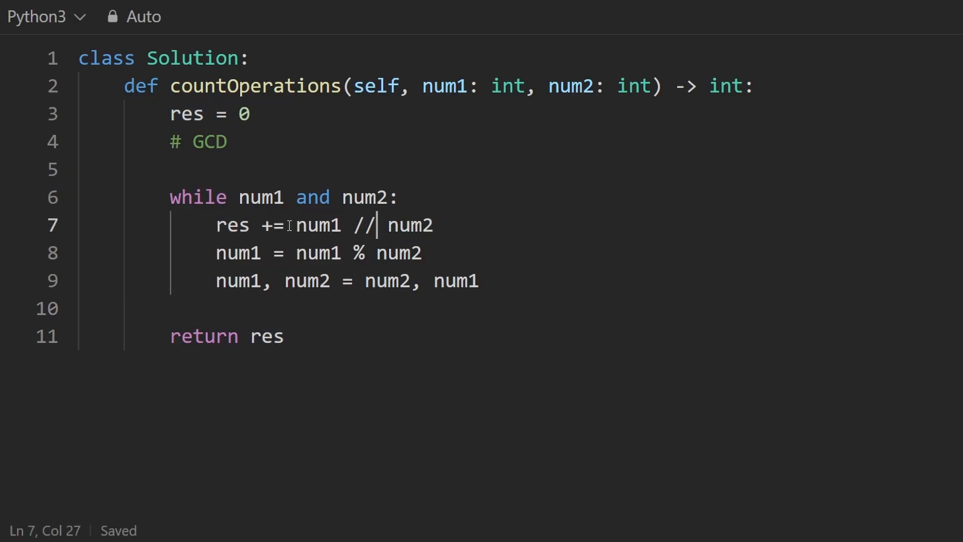
pyautogui.doubleClick(231, 225)
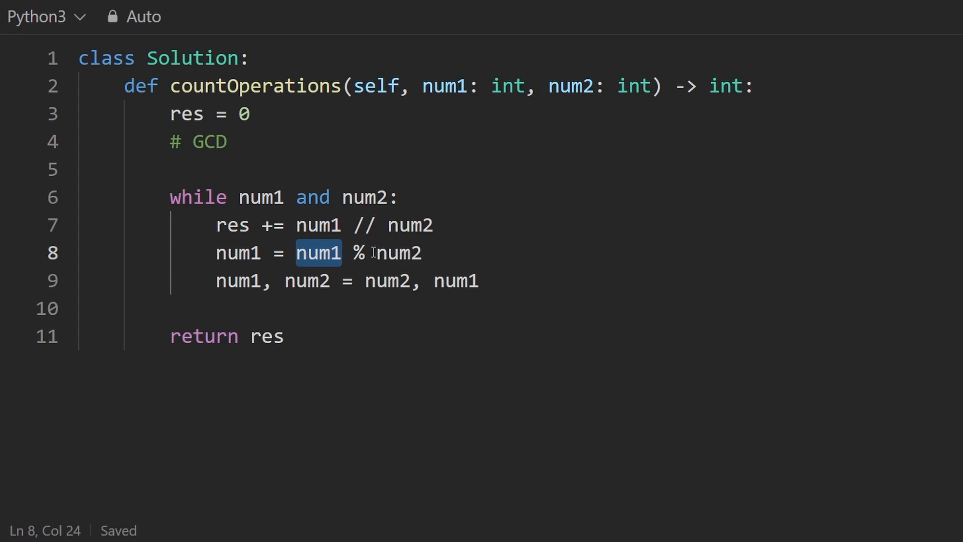
pyautogui.doubleClick(398, 253)
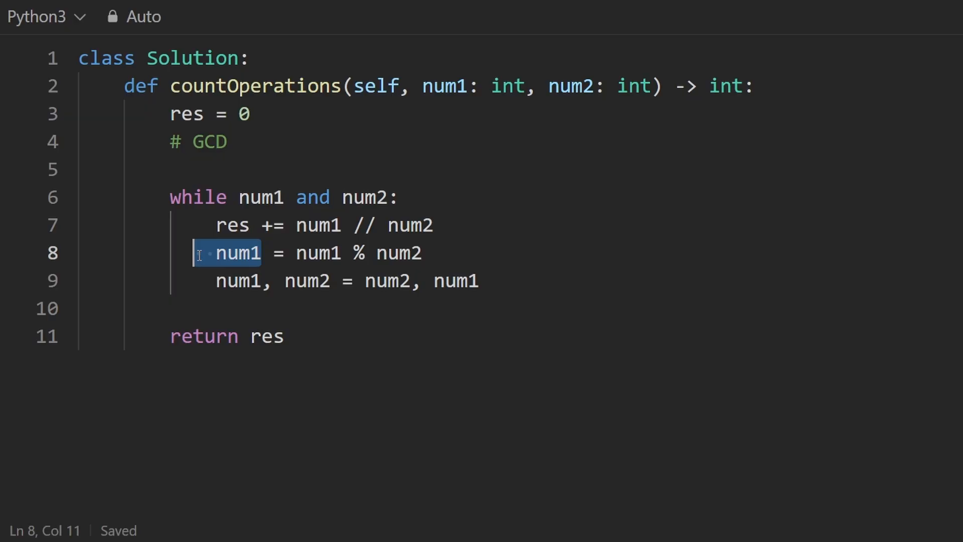
pyautogui.moveTo(228, 252); pyautogui.dragTo(228, 225)
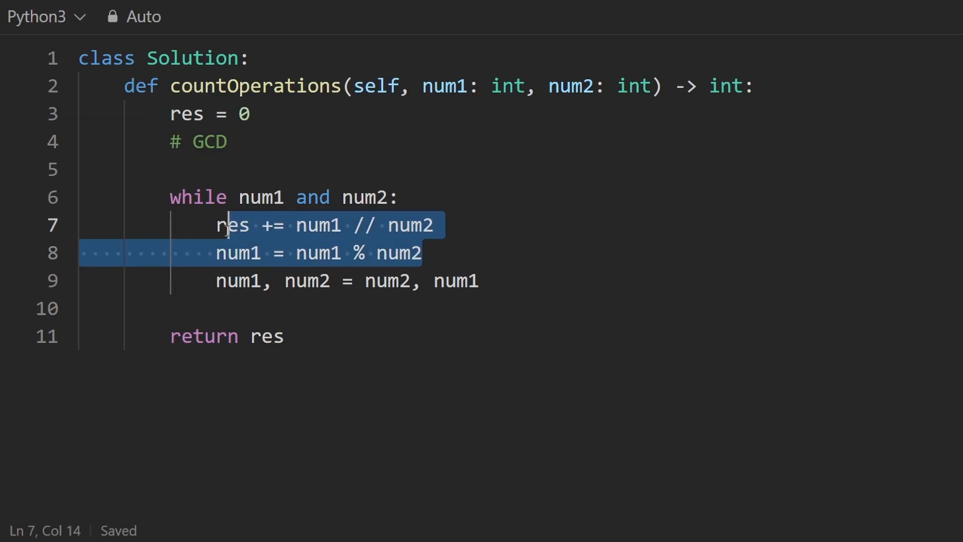
pyautogui.click(216, 281)
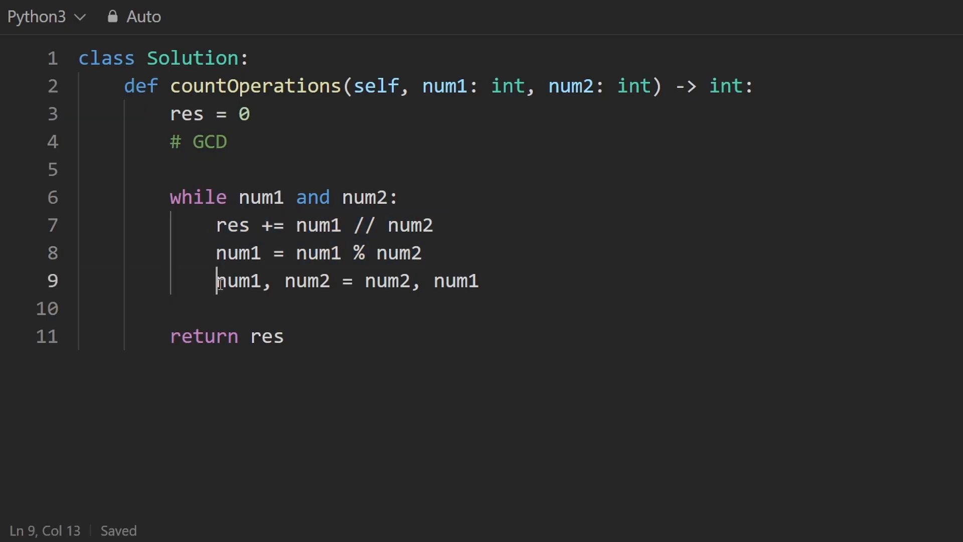
pyautogui.moveTo(217, 281); pyautogui.dragTo(483, 280)
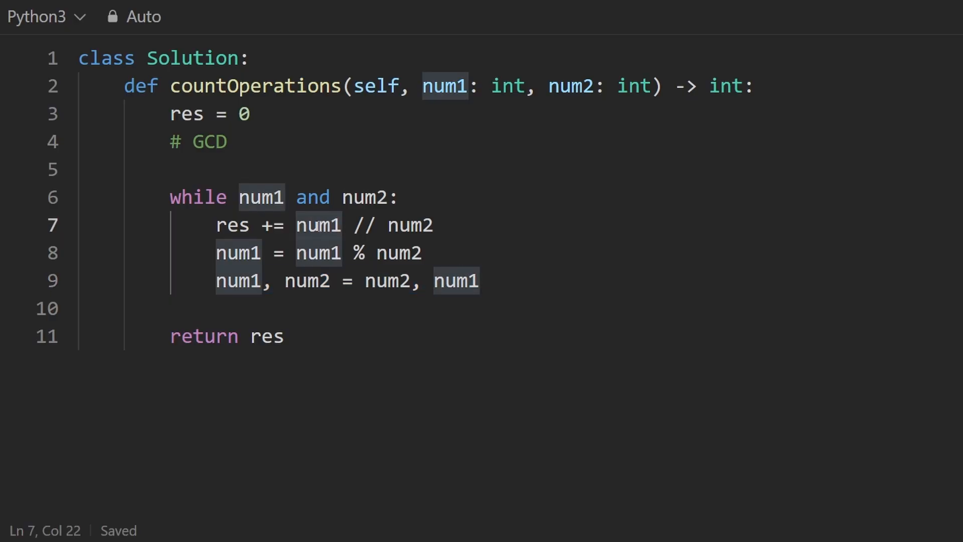
pyautogui.tripleClick(347, 280)
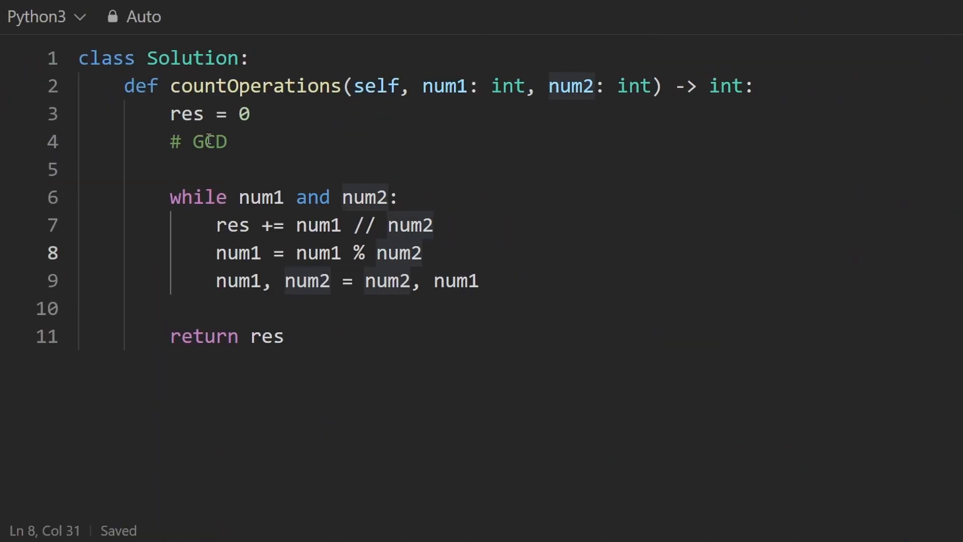
pyautogui.doubleClick(209, 141)
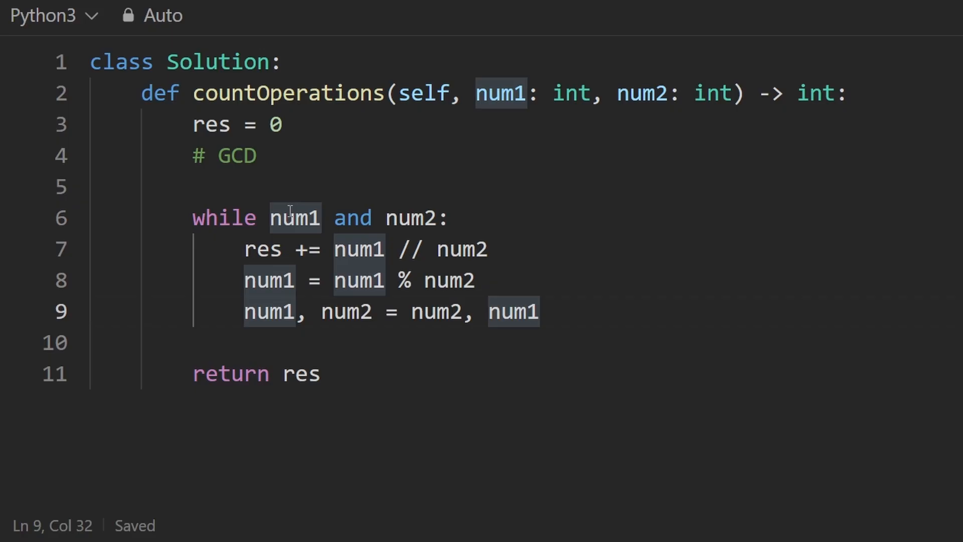
# Write the complexity comment '# 2 * log min(num1, num2)' under '# GCD', inserting the '2 *' factor before log
pyautogui.moveTo(476, 93); pyautogui.dragTo(666, 94)
pyautogui.write('# l')
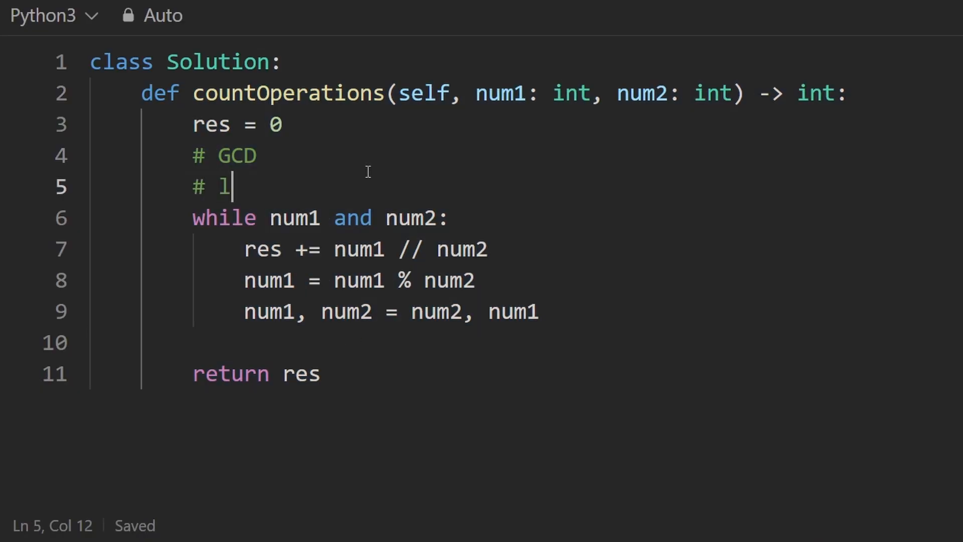
pyautogui.write('og min(')
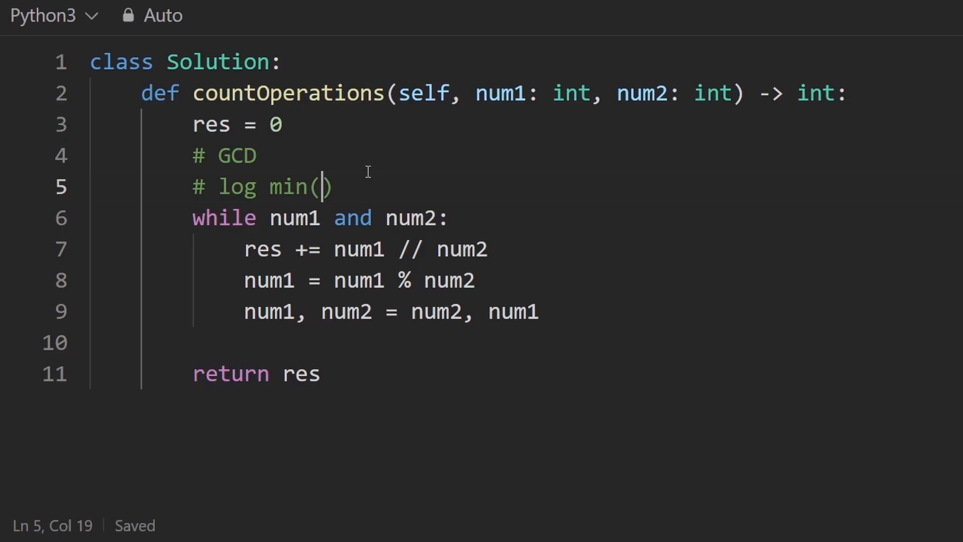
pyautogui.write('num1, num2')
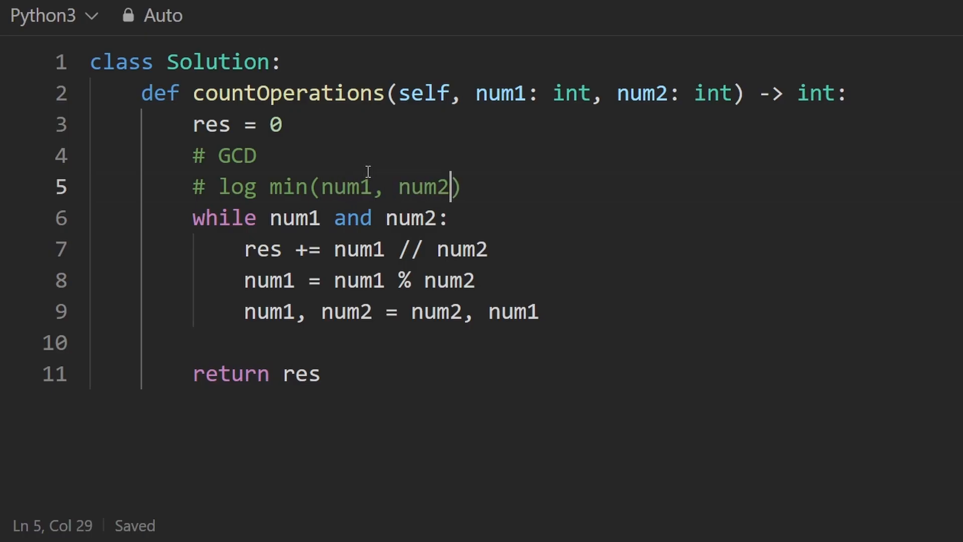
pyautogui.doubleClick(237, 186)
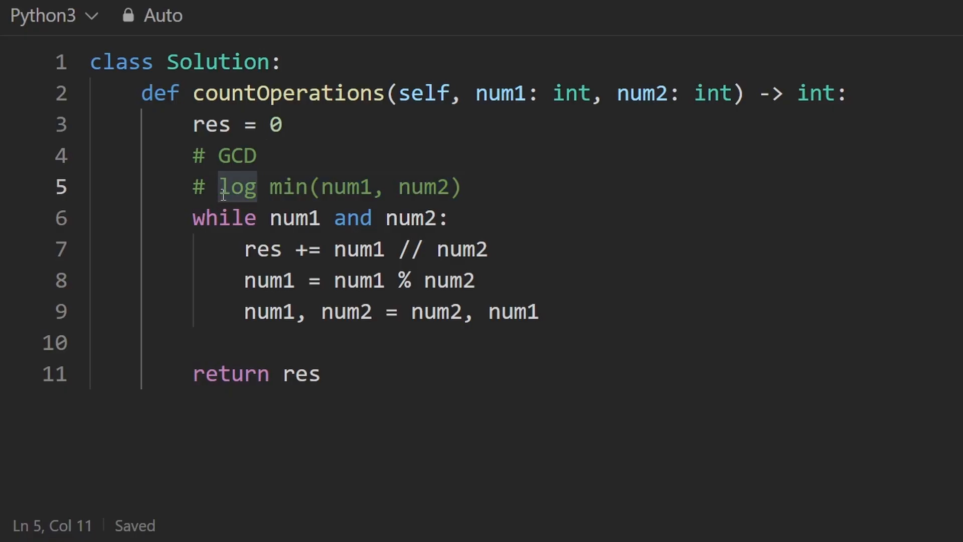
pyautogui.write('2 *')
pyautogui.write('#')
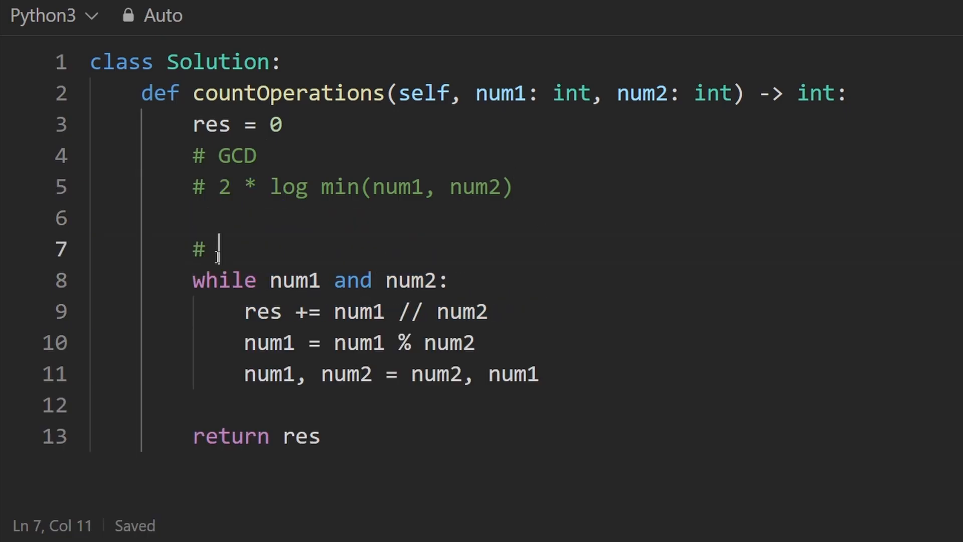
# Add the example comment '# 9, 17' with a '#' line below it and try an 8 on that line
pyautogui.write('9, 17')
pyautogui.write('#')
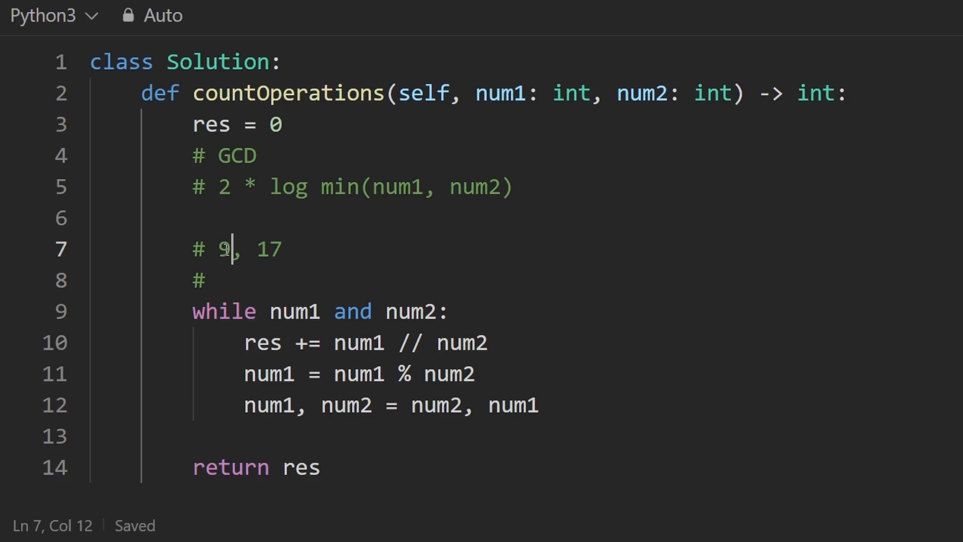
pyautogui.doubleClick(269, 249)
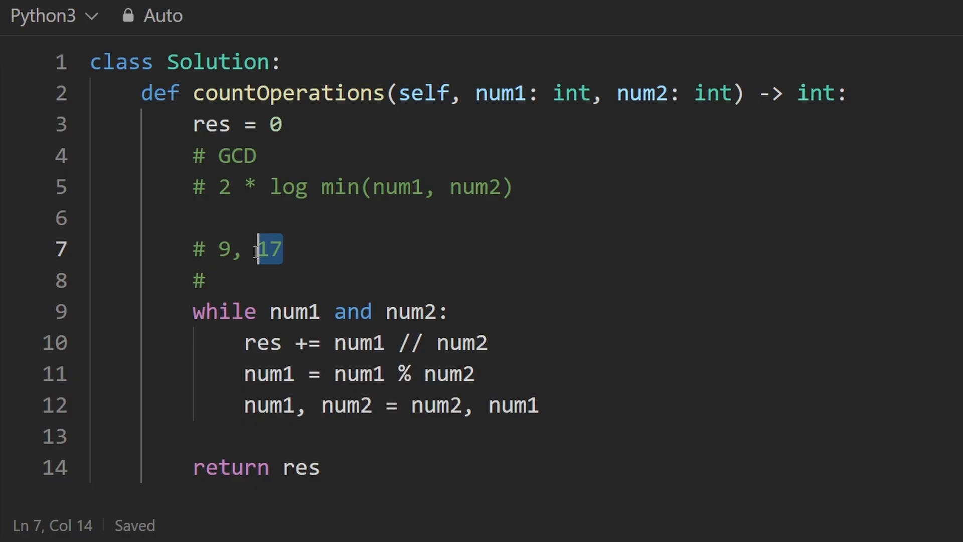
pyautogui.moveTo(252, 249)
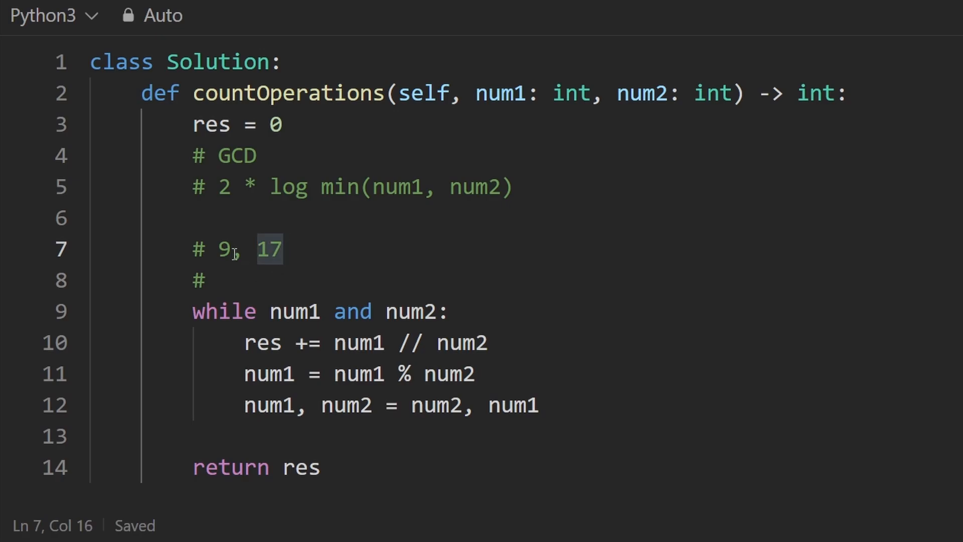
pyautogui.doubleClick(269, 249)
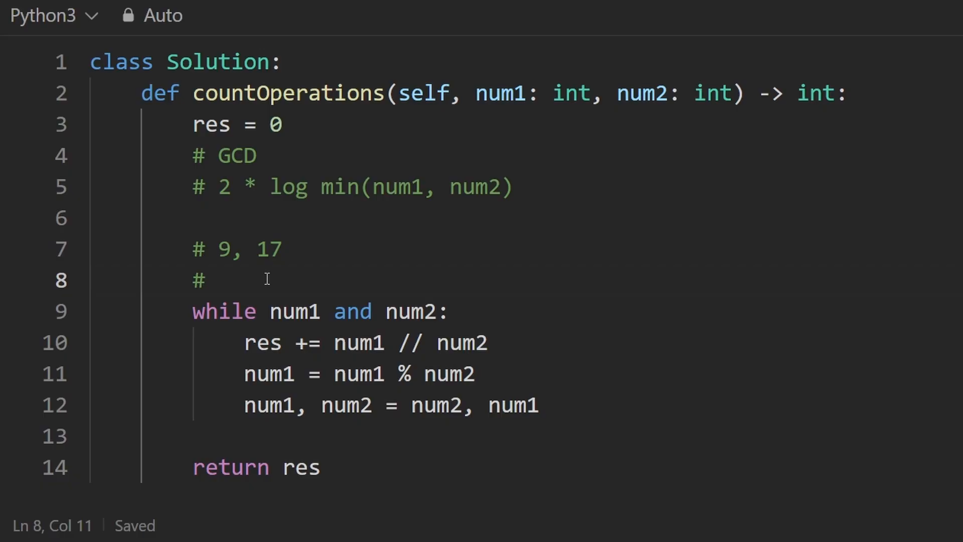
pyautogui.write('8')
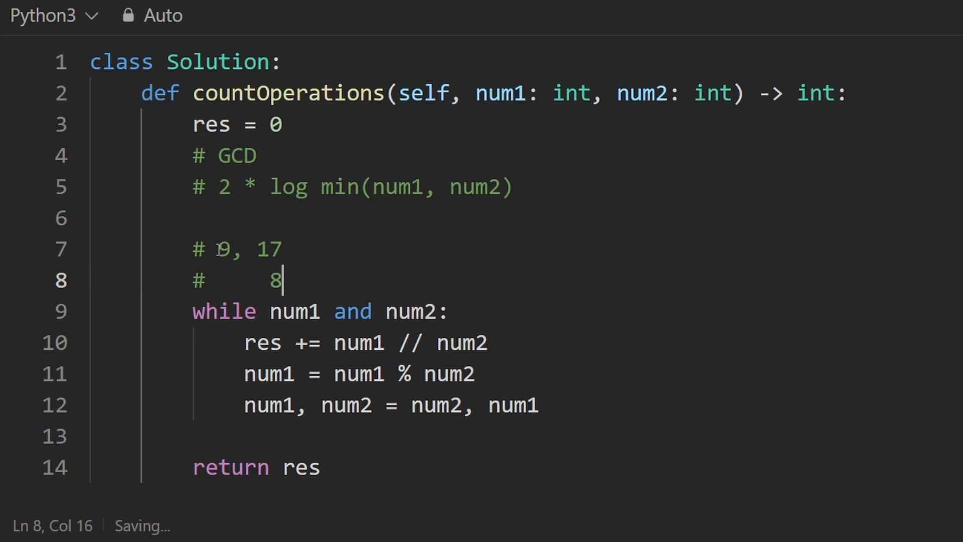
# Revisit the example numbers, trying other values, and settle back on the pair 9, 17
pyautogui.doubleClick(223, 248)
pyautogui.write('8')
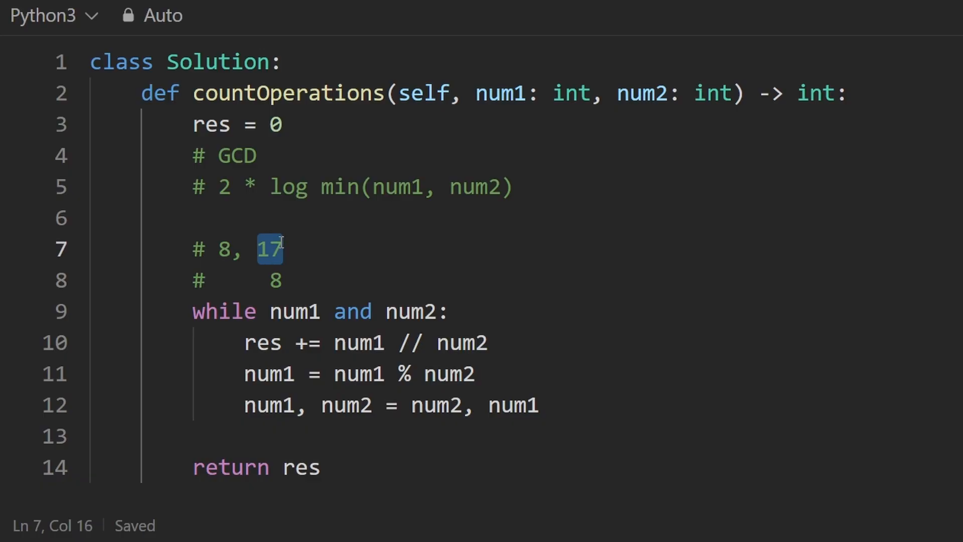
pyautogui.click(228, 249)
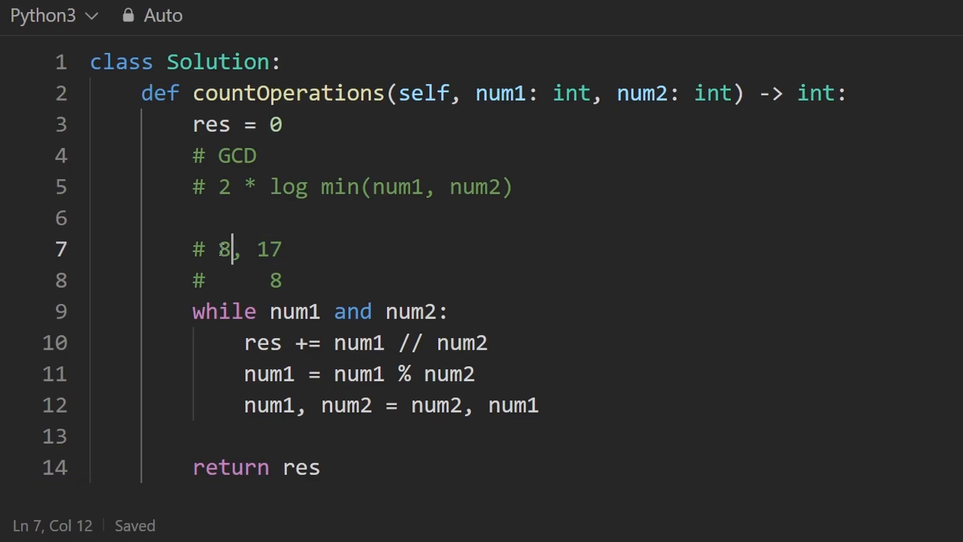
pyautogui.doubleClick(275, 281)
pyautogui.write('16')
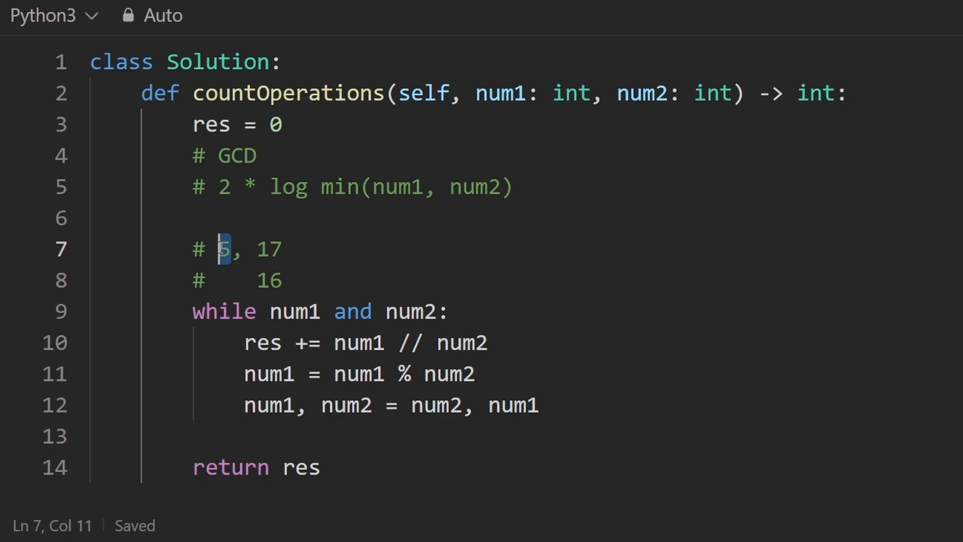
pyautogui.click(261, 248)
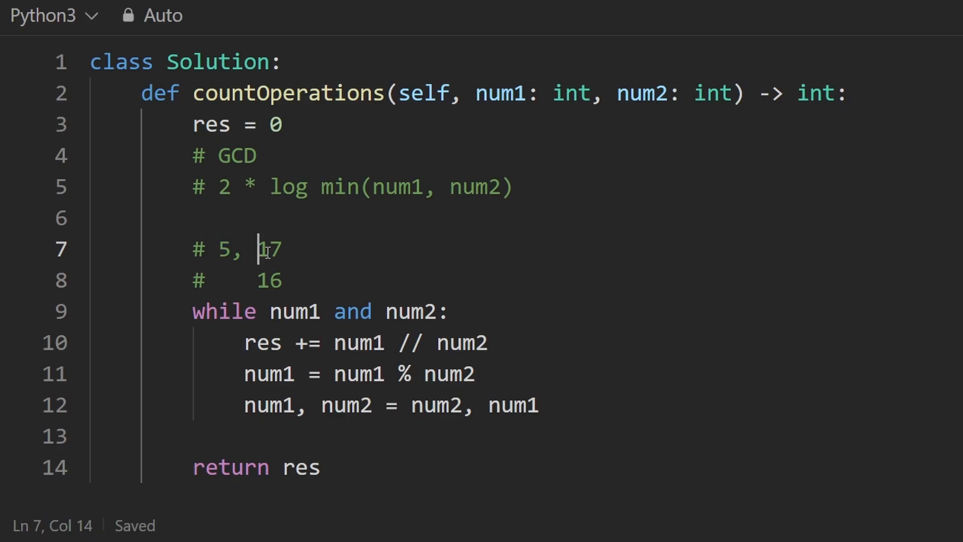
pyautogui.doubleClick(269, 249)
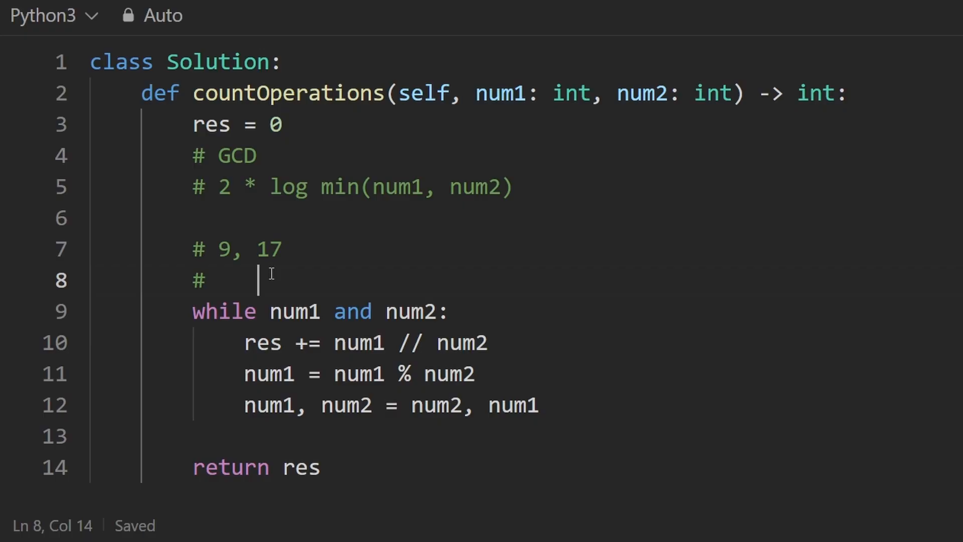
# Trace the first step as '# 1 8' beneath '# 9, 17' and highlight the while condition
pyautogui.write('8')
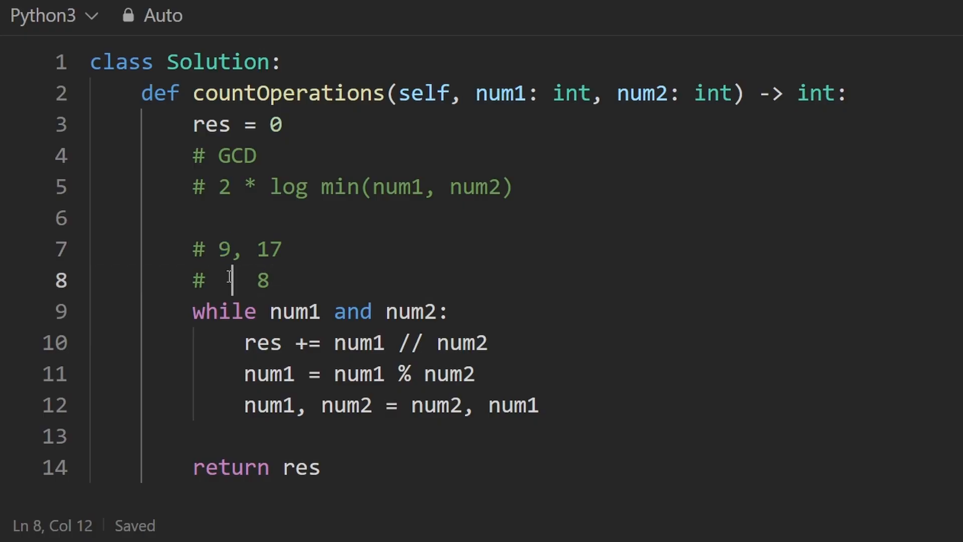
pyautogui.write('1')
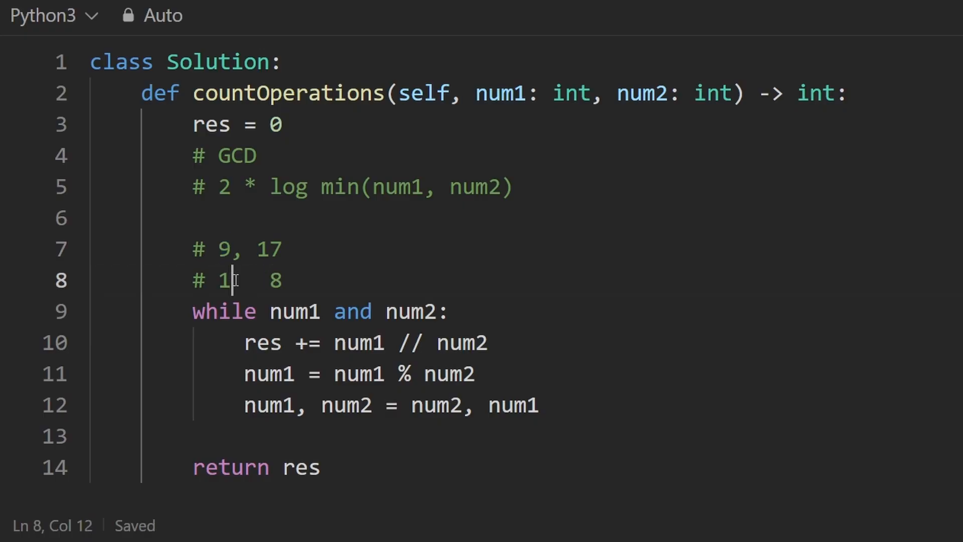
pyautogui.moveTo(217, 310); pyautogui.dragTo(448, 311)
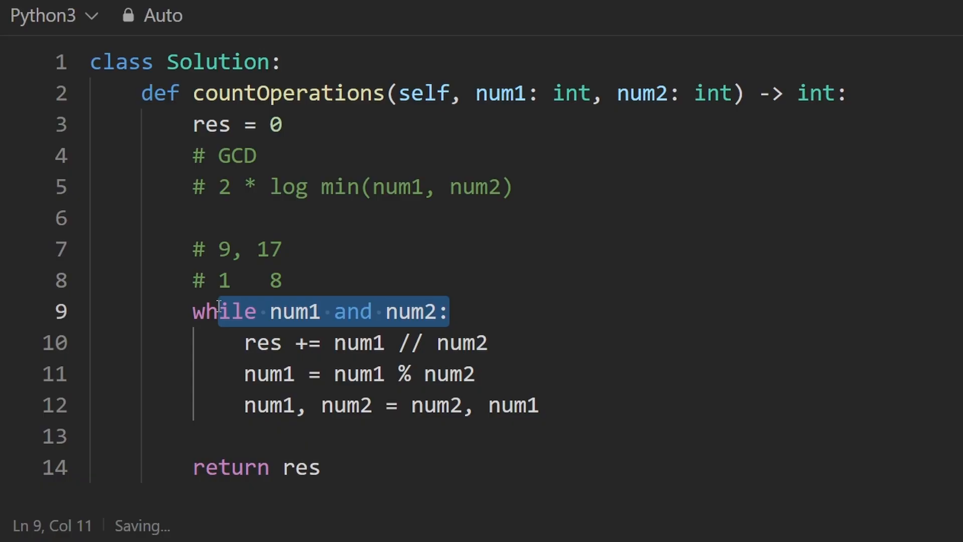